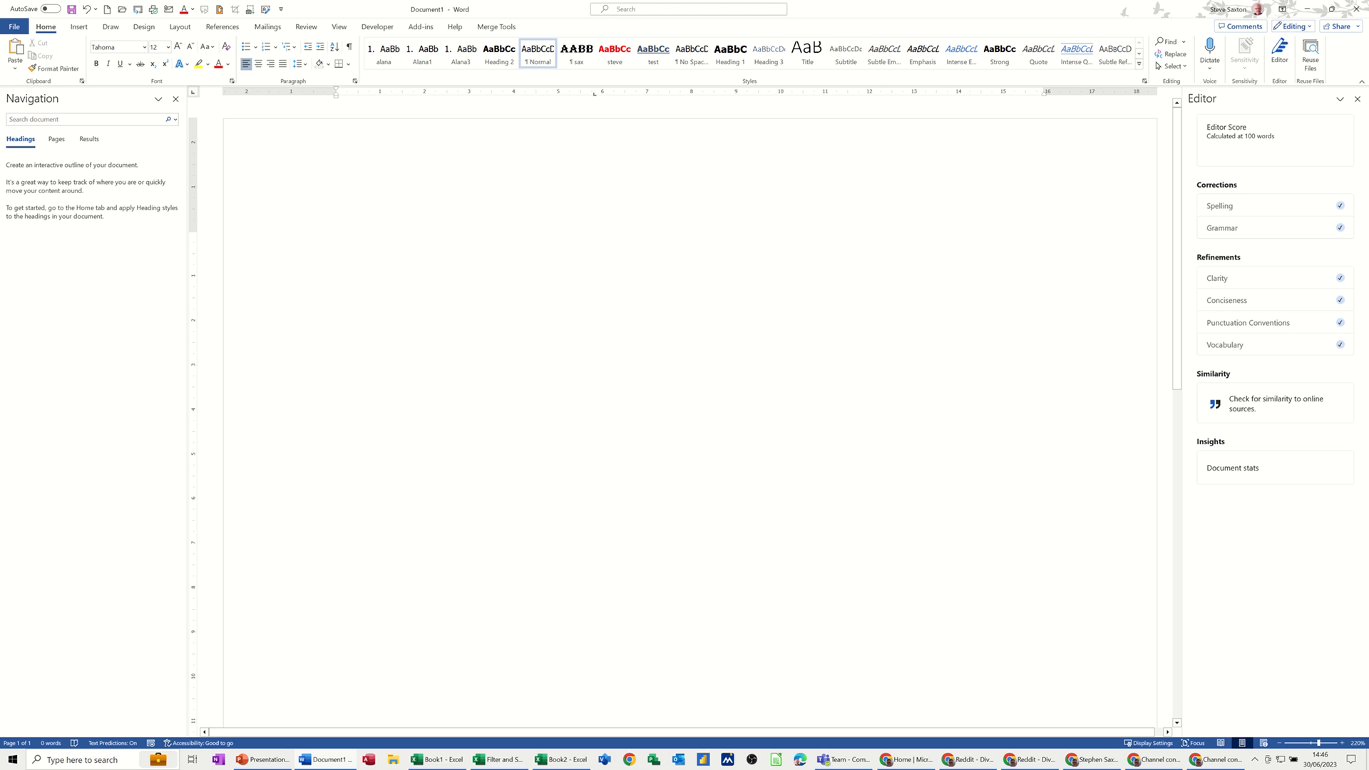
- Type 'Metropolitan Borough District Council' with Ctrl+Shift+Space between words as its own paragraph
left_click(336, 242)
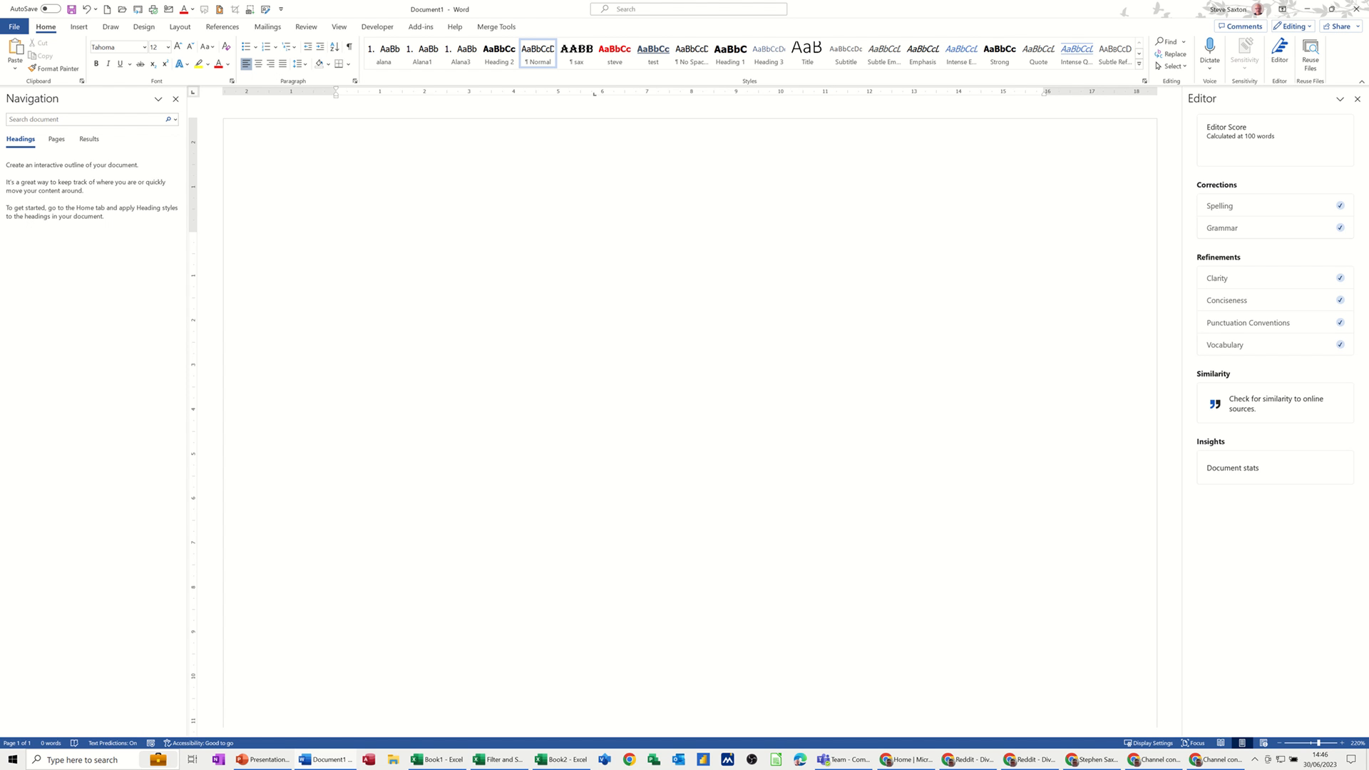
left_click(335, 242)
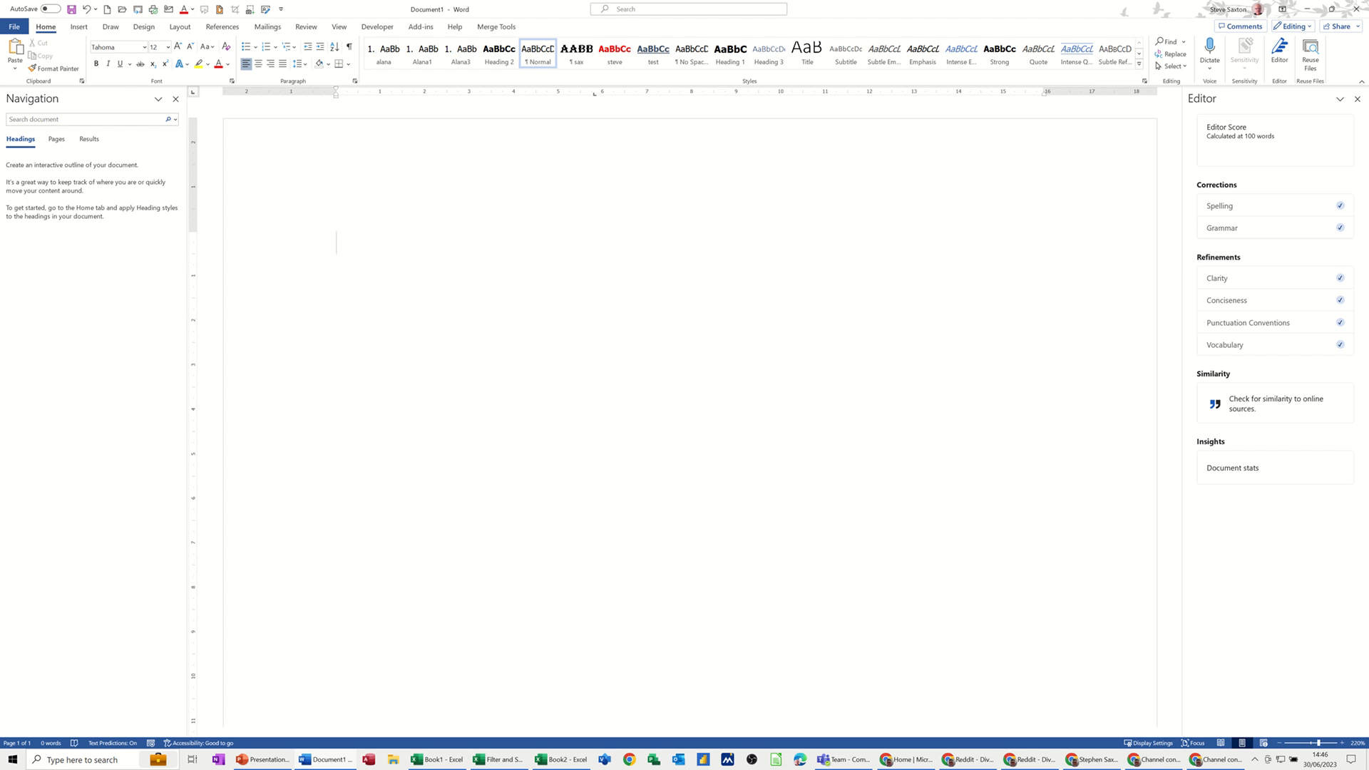
type("m")
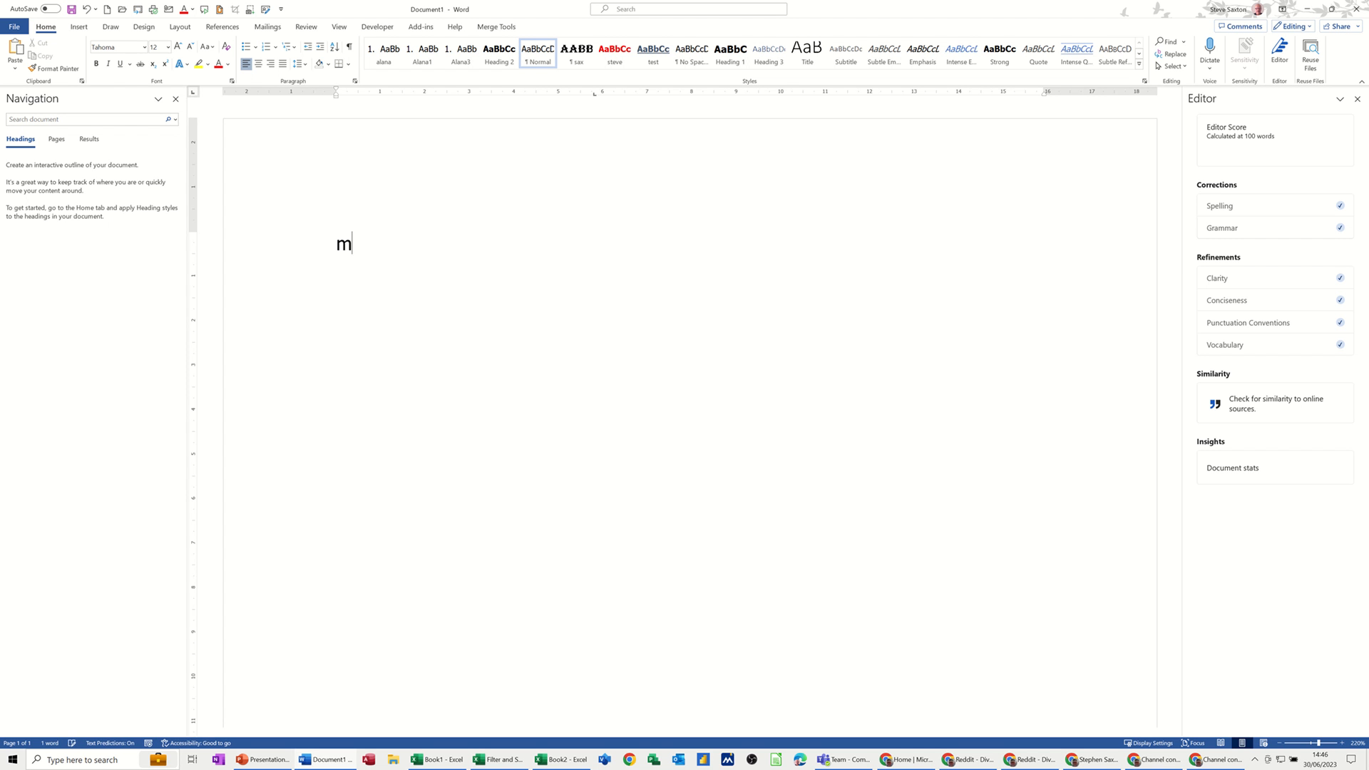
type("b")
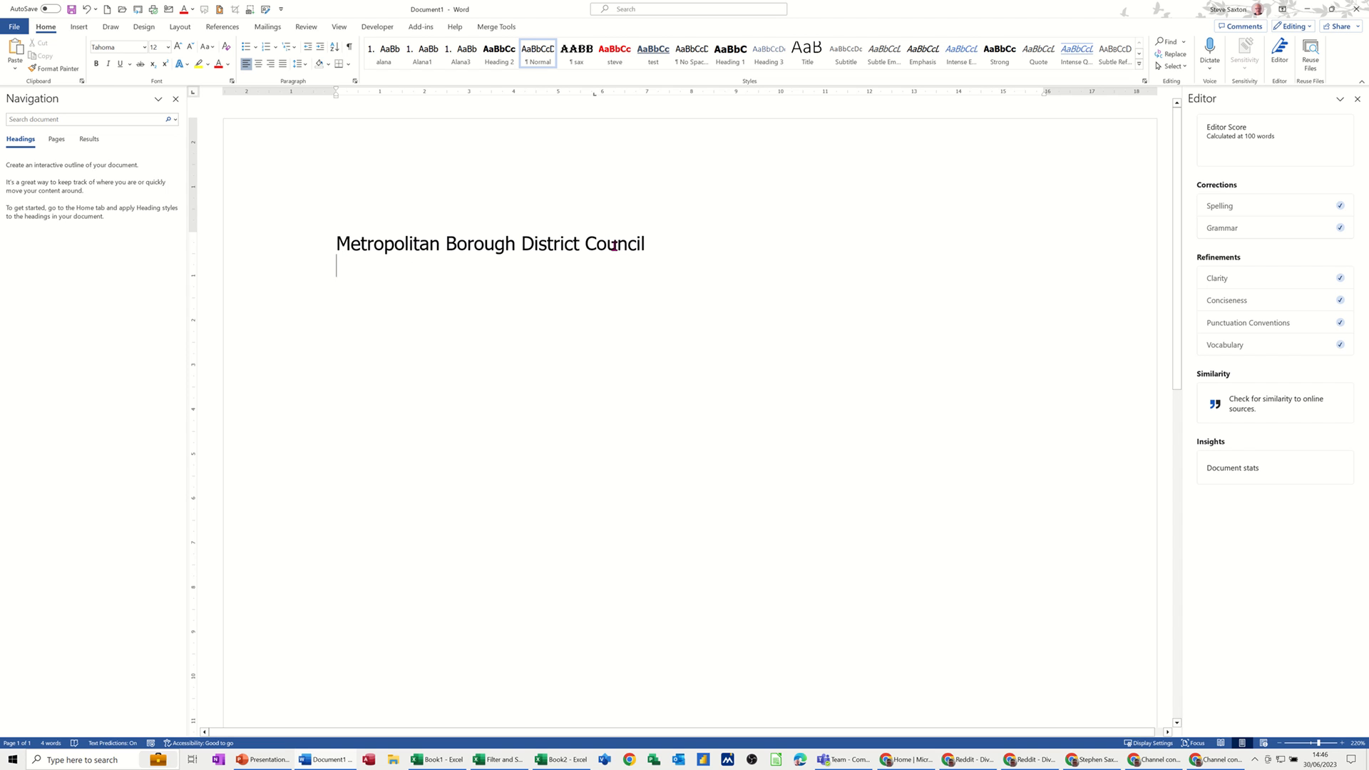
mouse_move(676, 405)
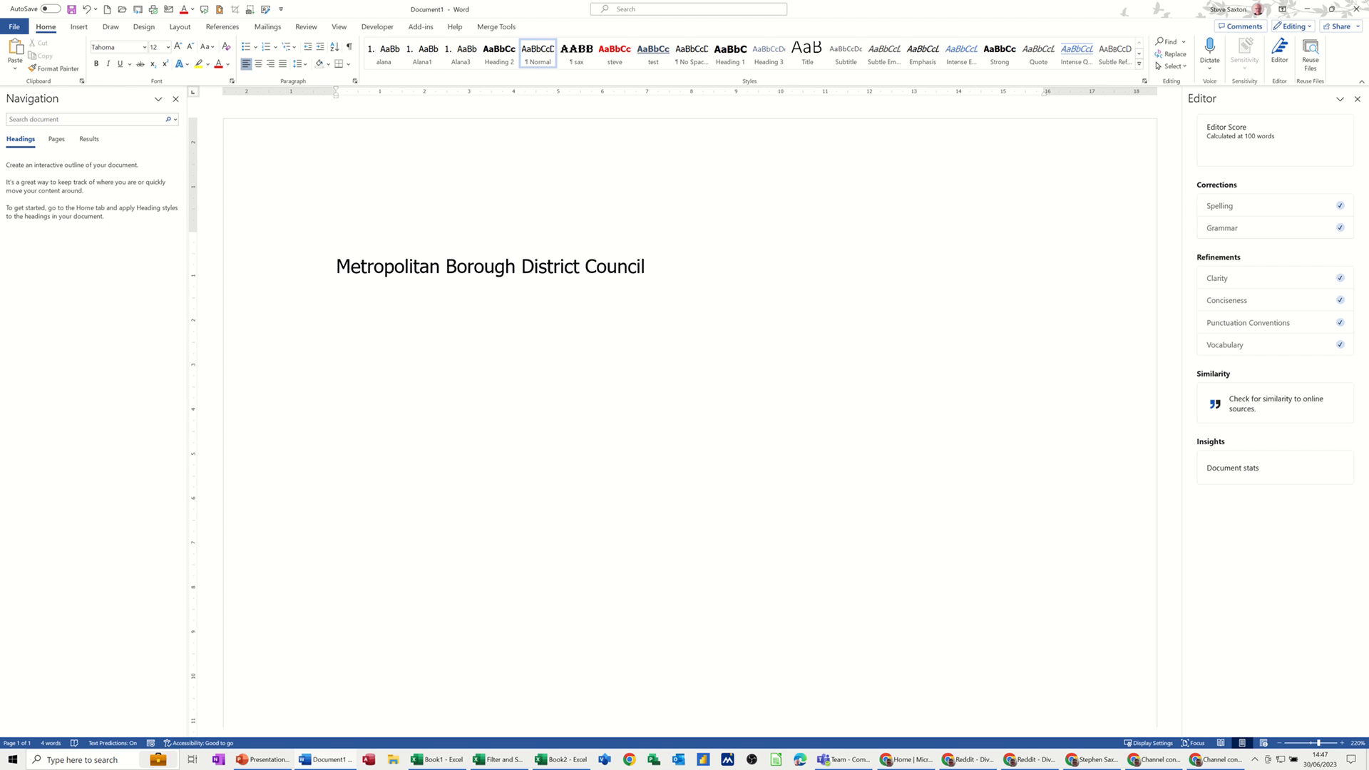
left_click(336, 266)
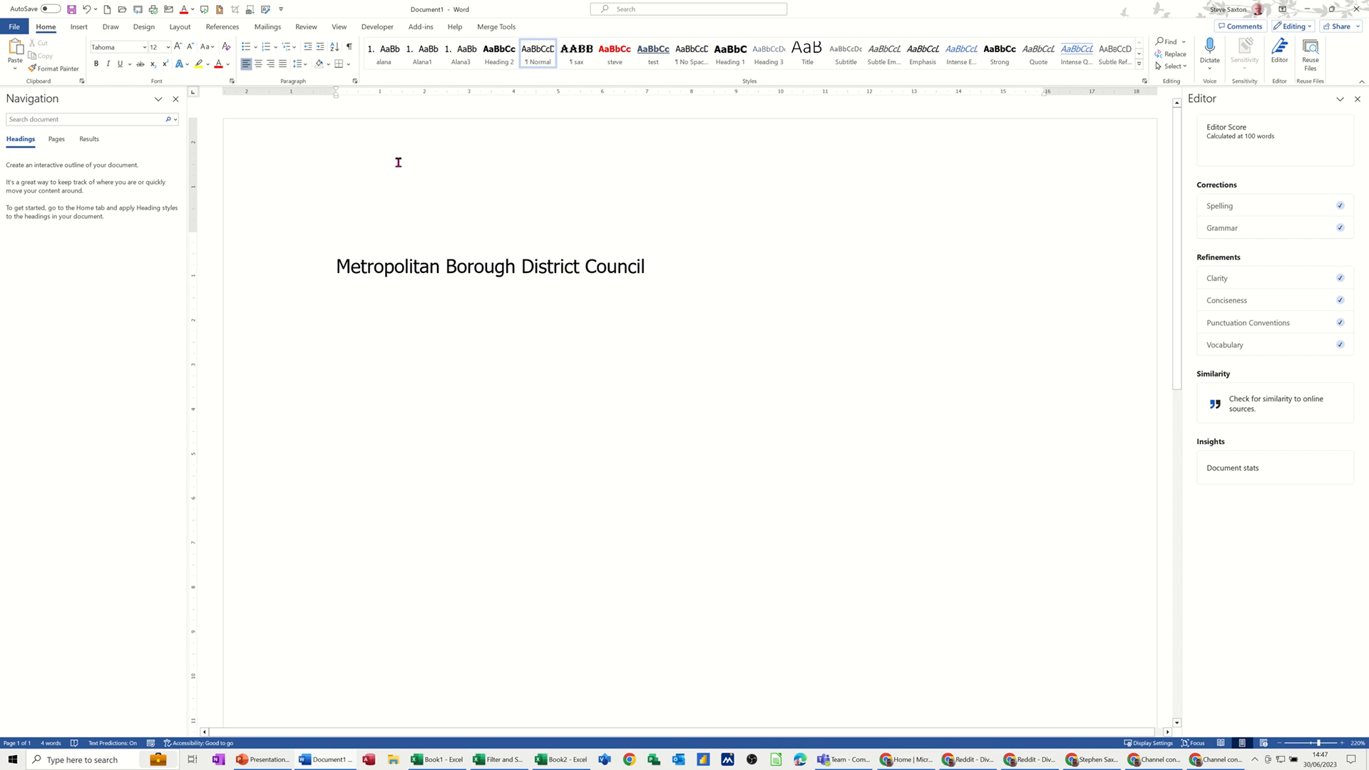
left_click(349, 47)
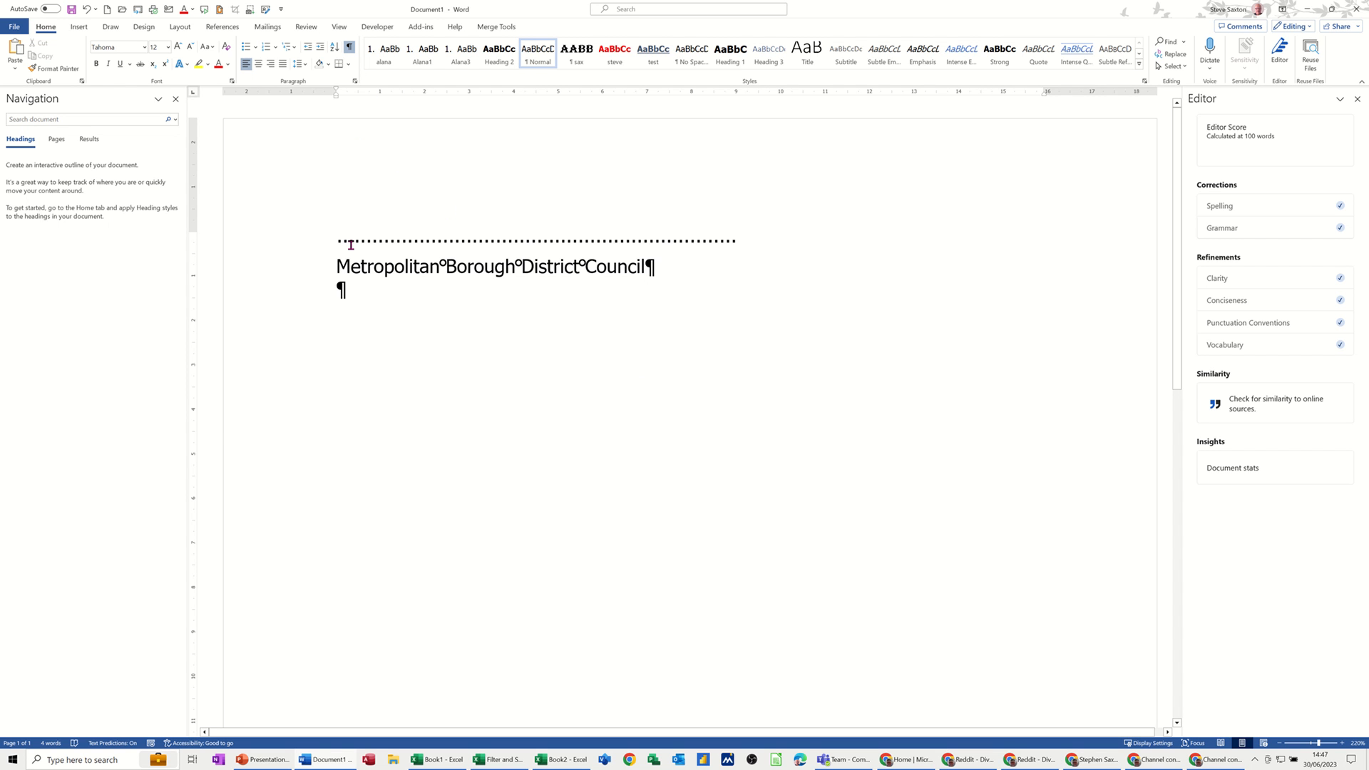
mouse_move(517, 274)
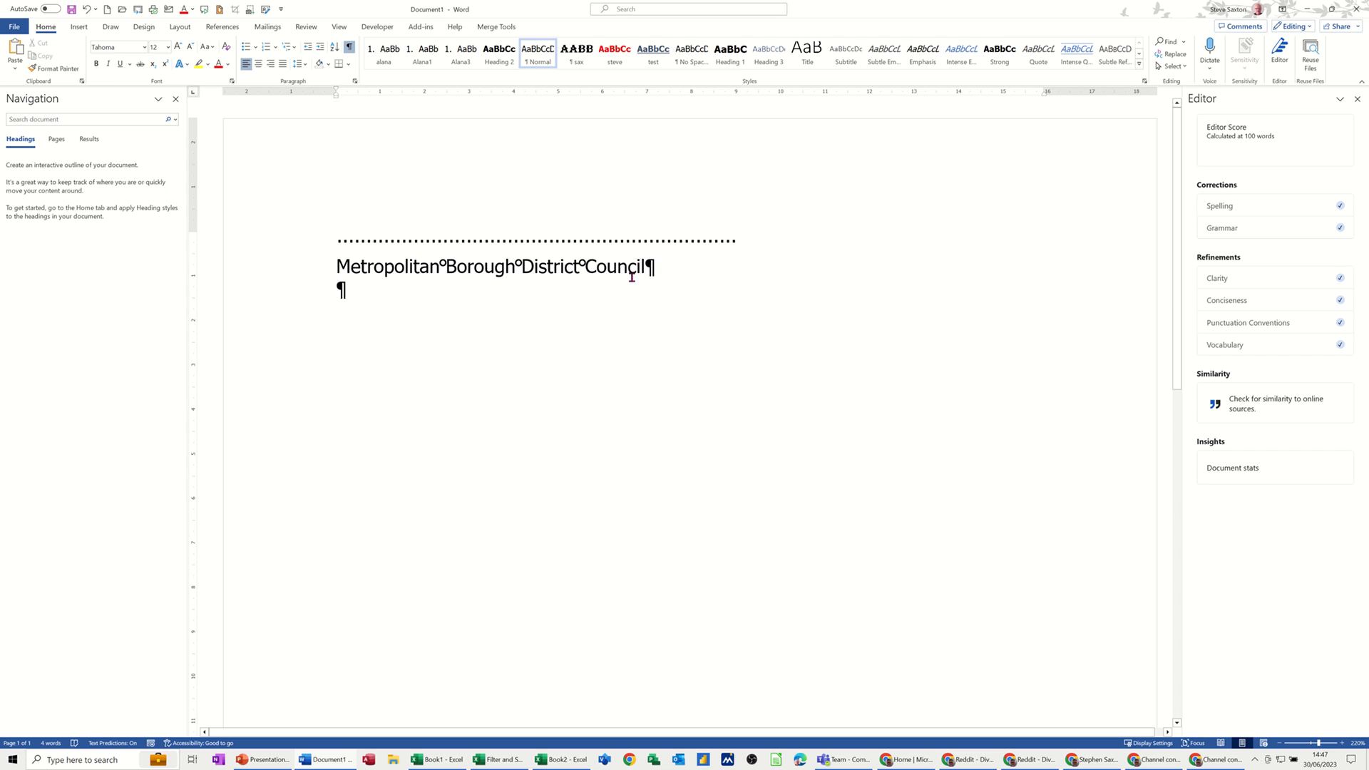
mouse_move(340, 117)
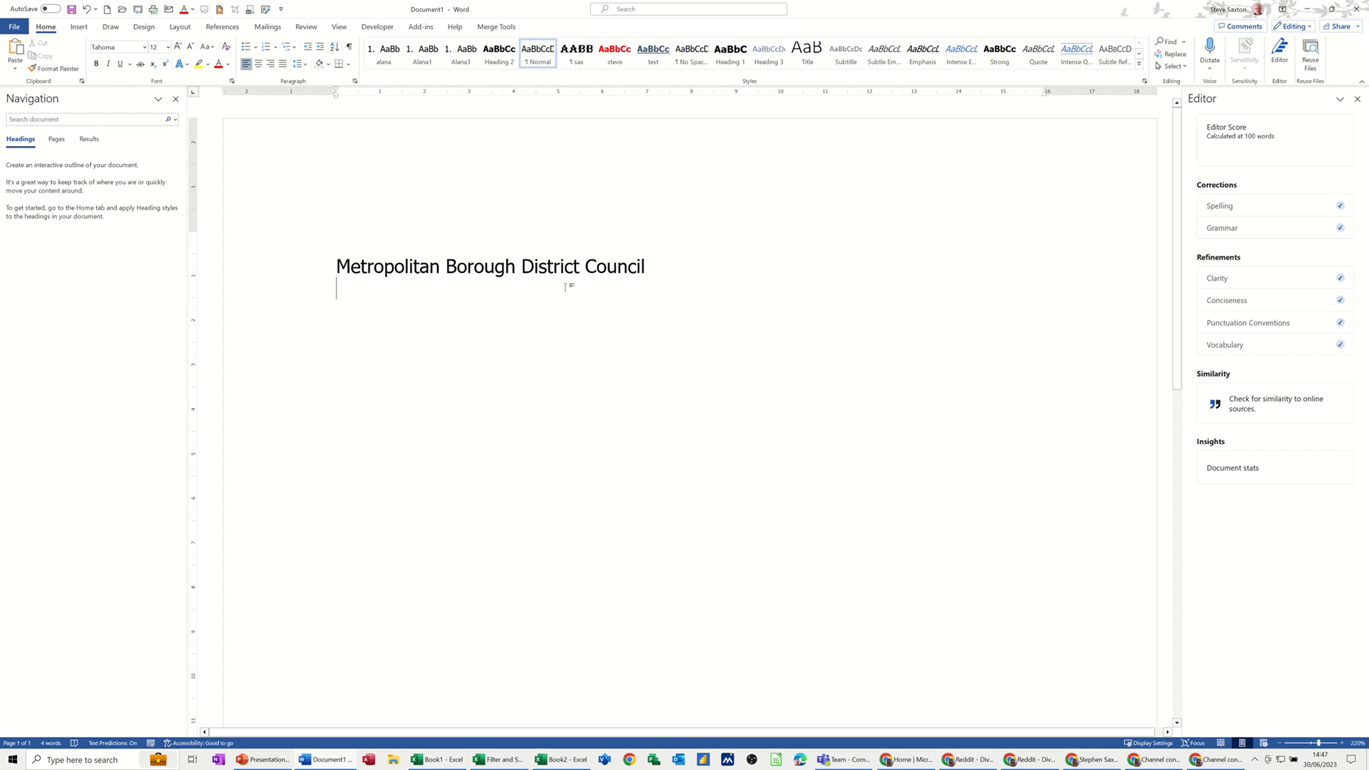
mouse_move(871, 326)
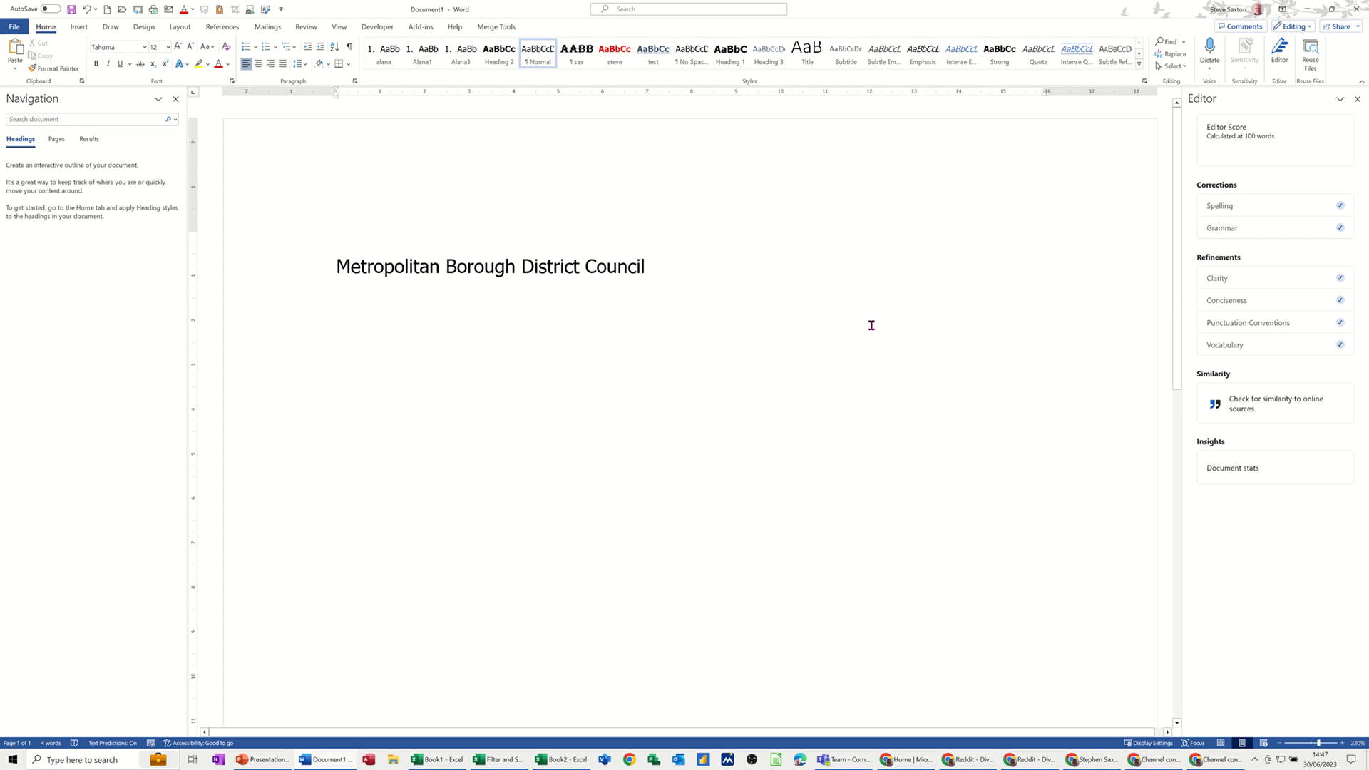
- Type a second 'Metropolitan Borough District Council' line, retype 'District', and delete the space after Metropolitan
type("Met")
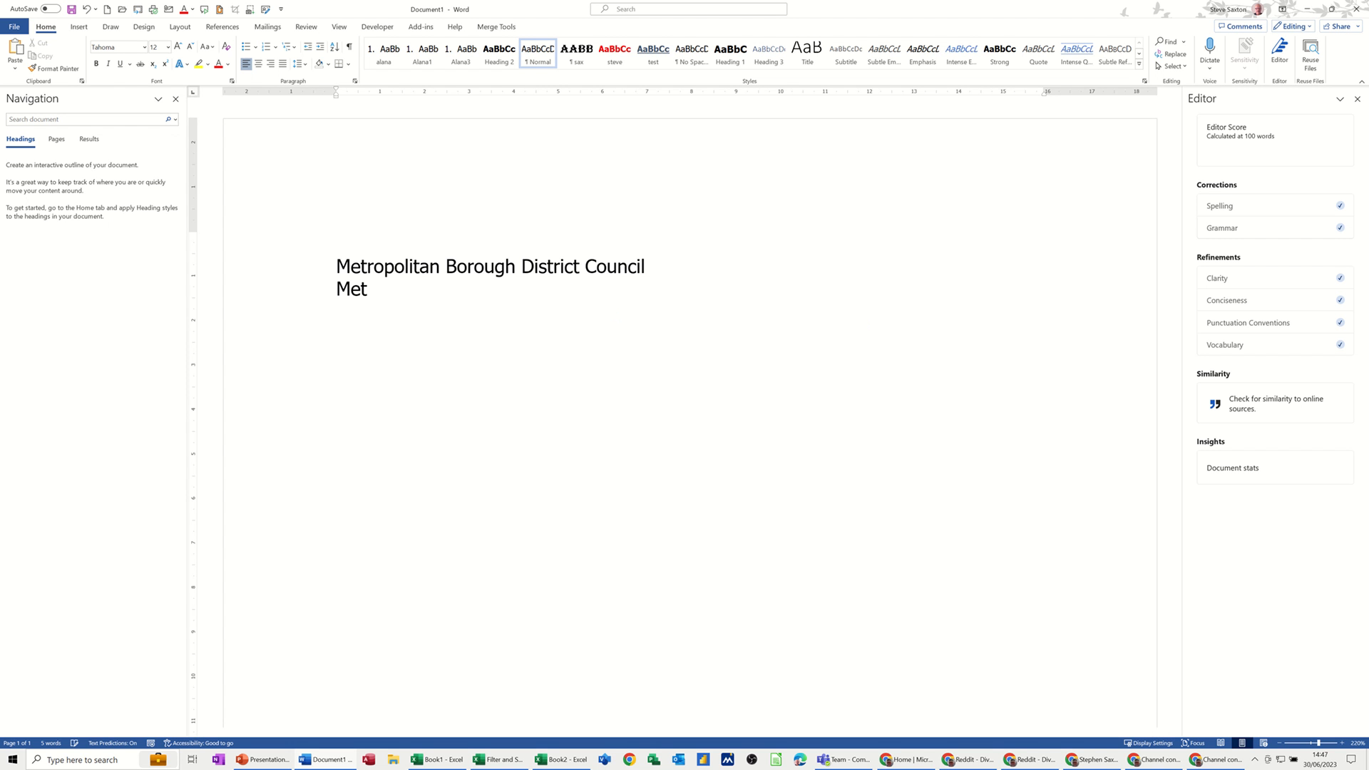
type("rop")
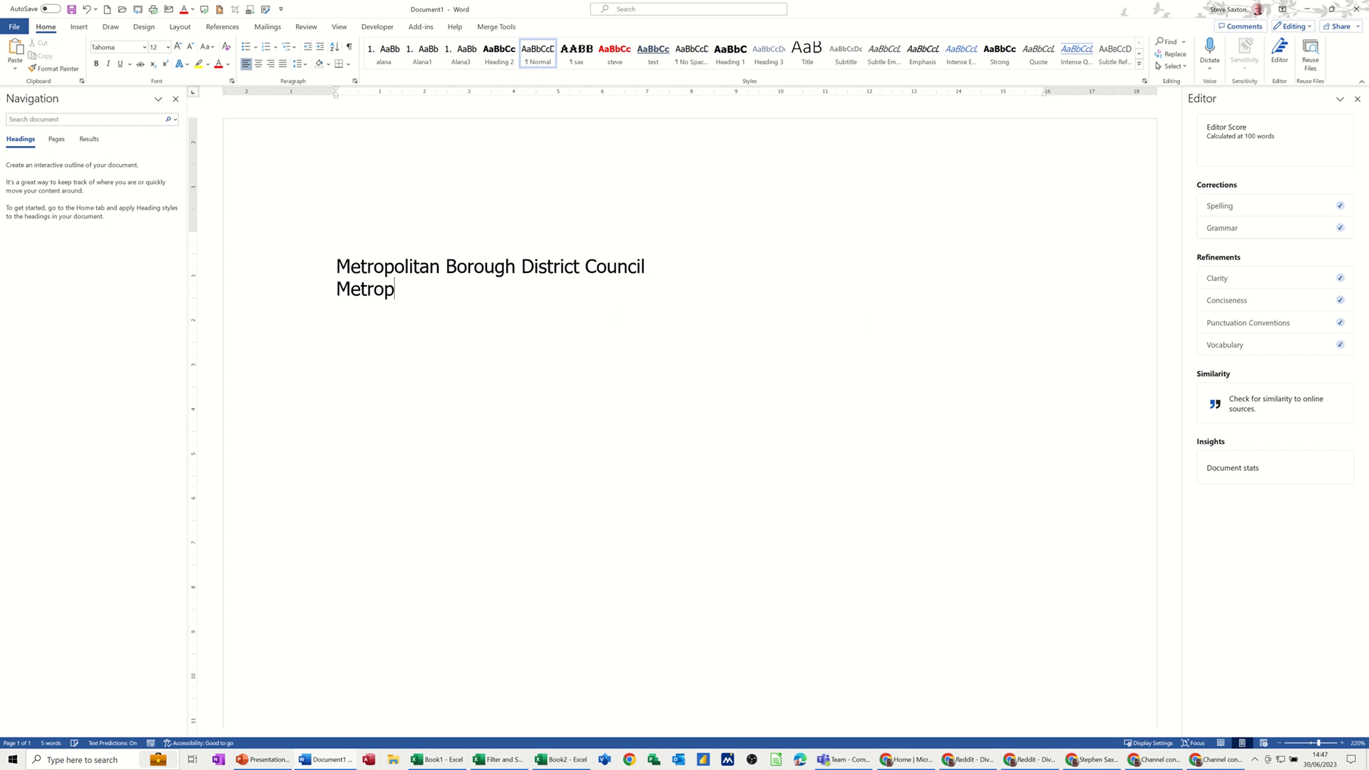
type("oli")
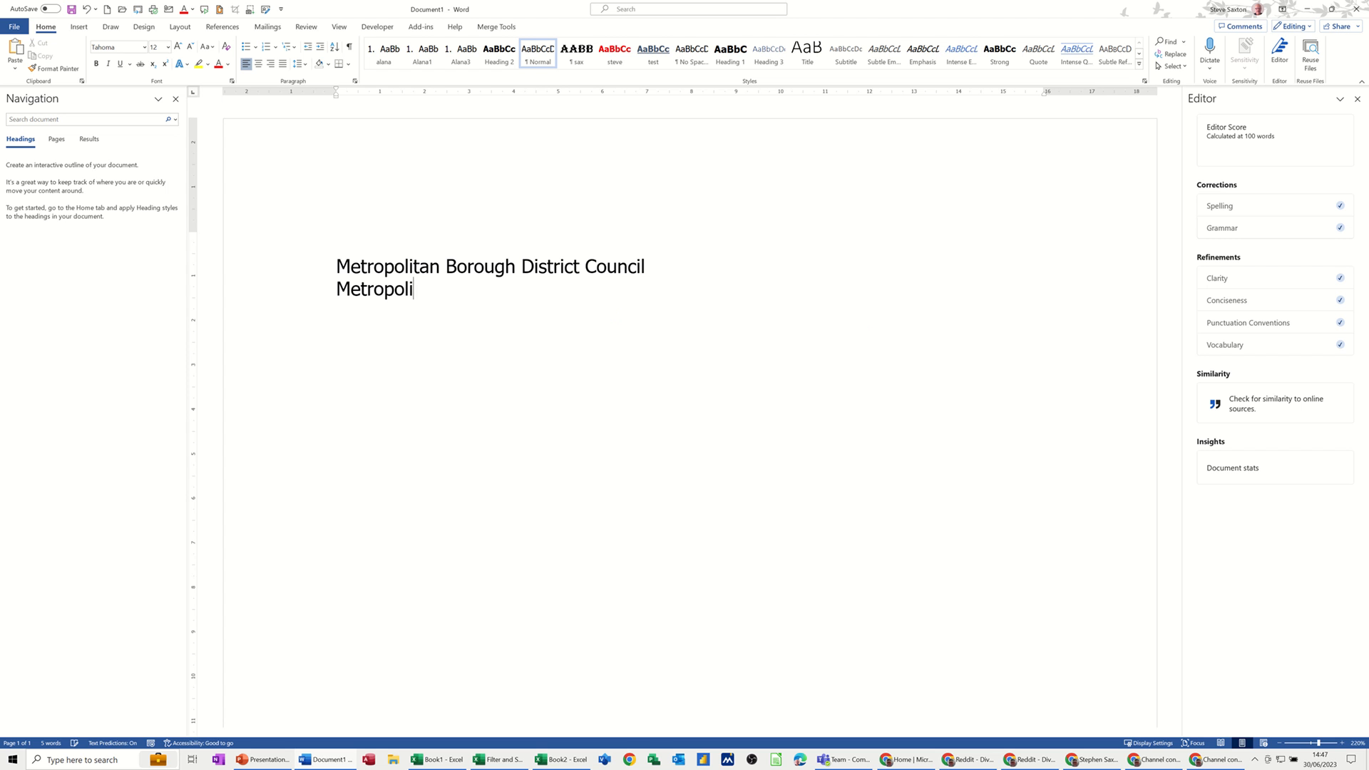
type("tan")
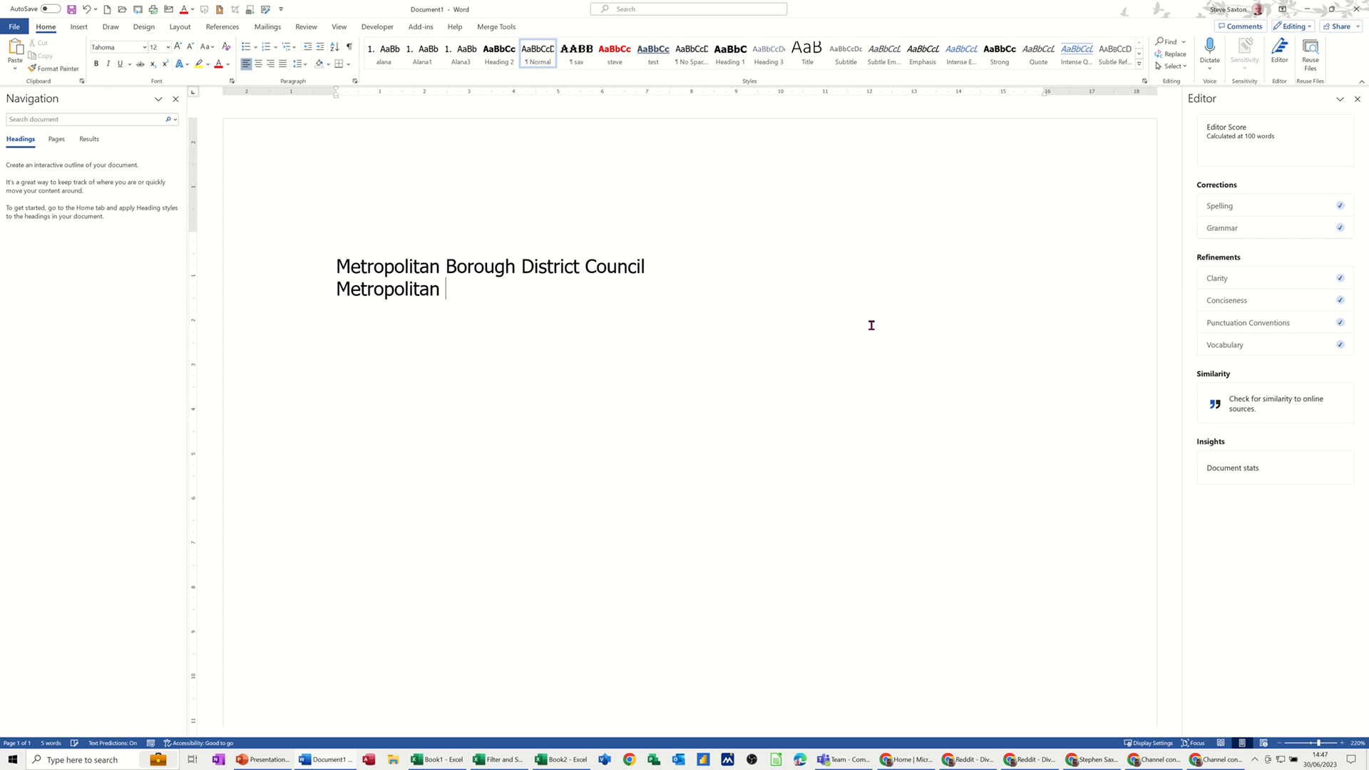
type("Boro")
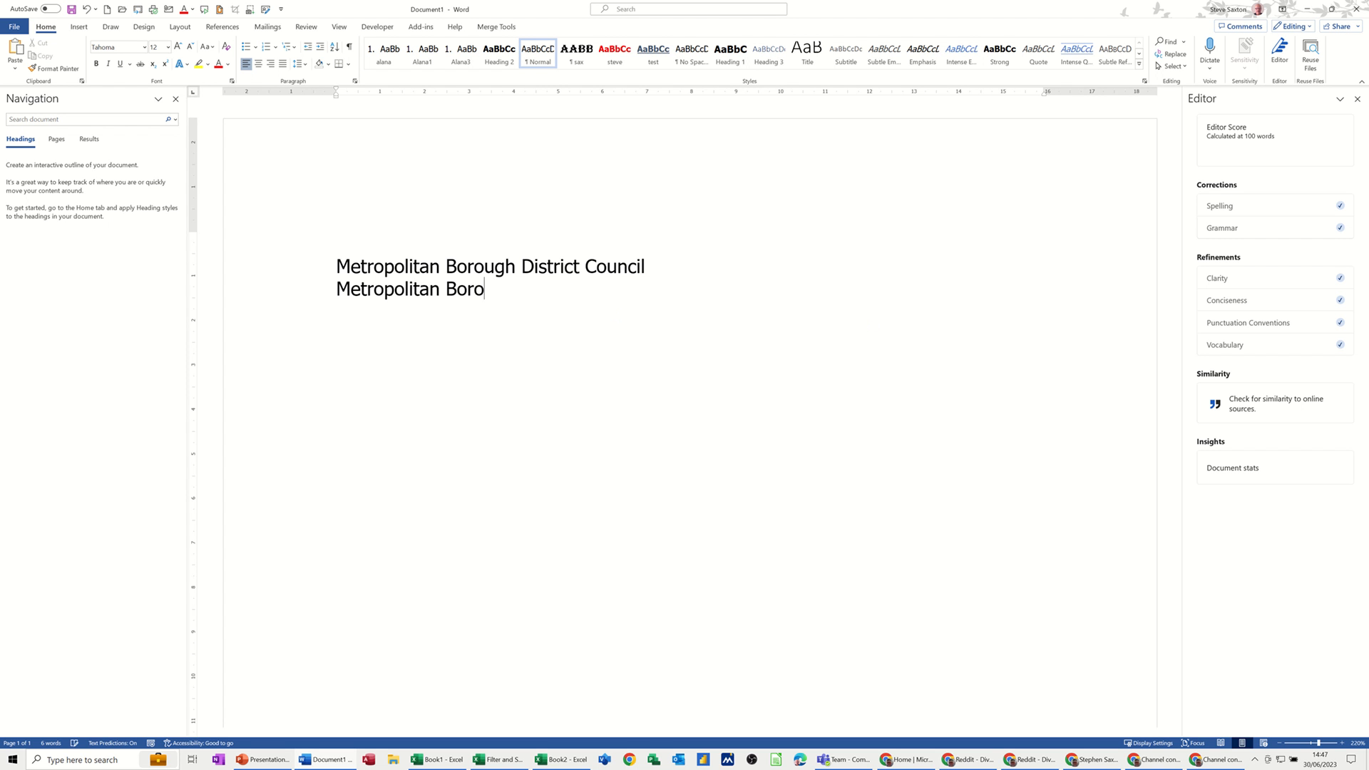
type("ugh")
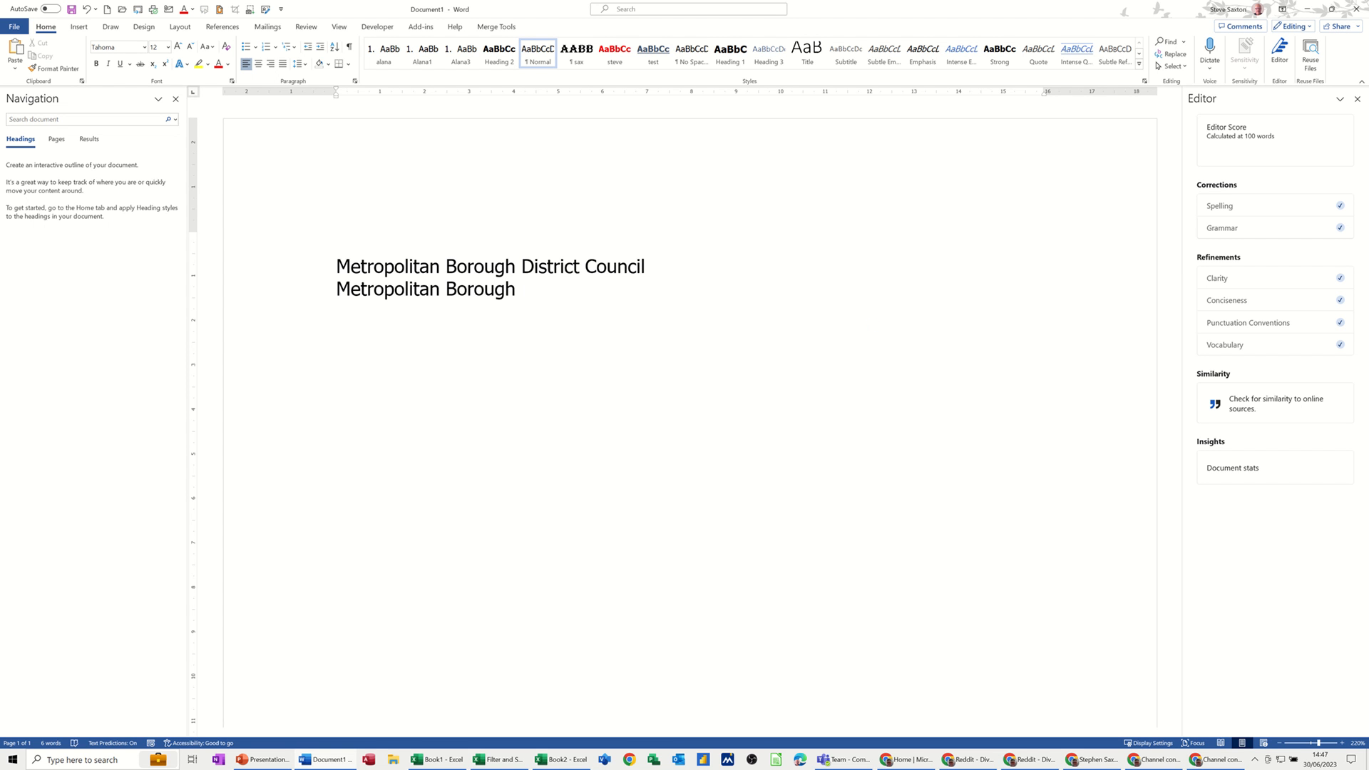
type("Dis")
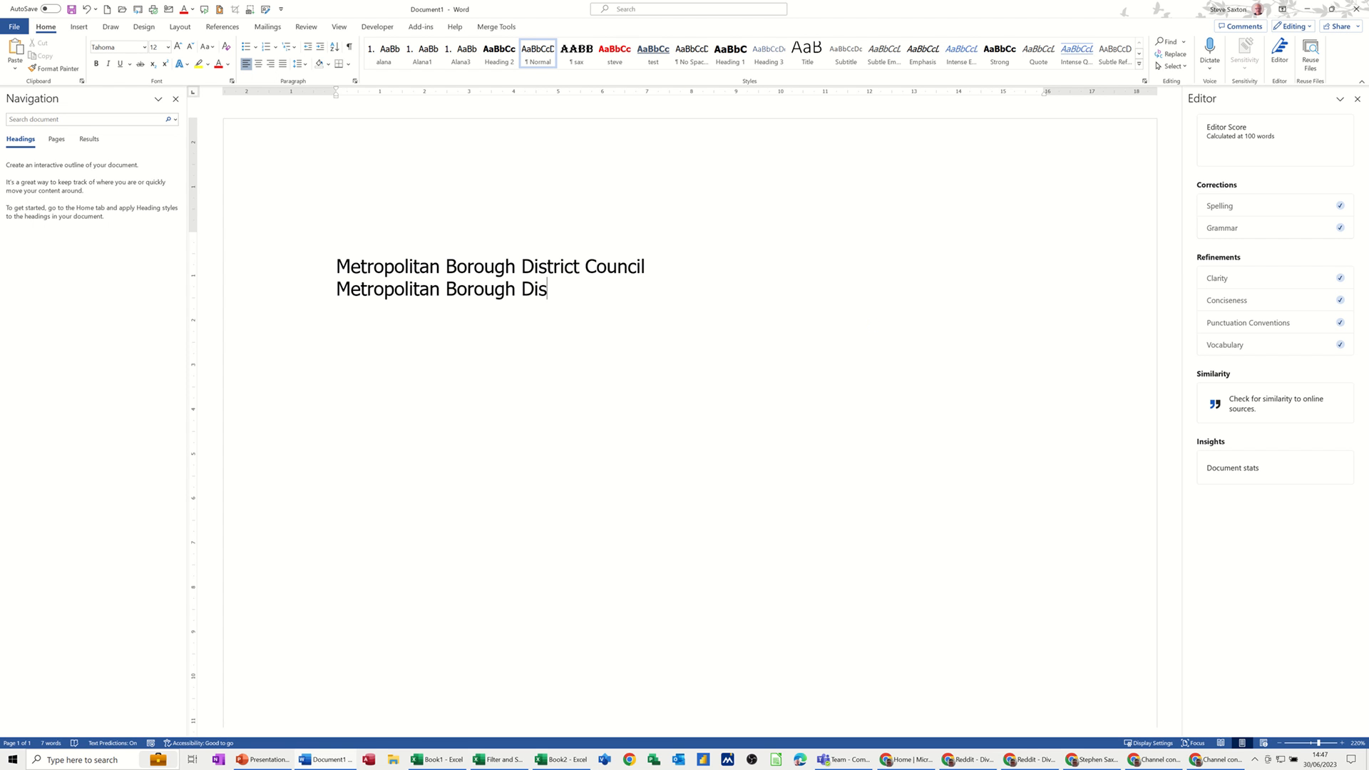
type("t")
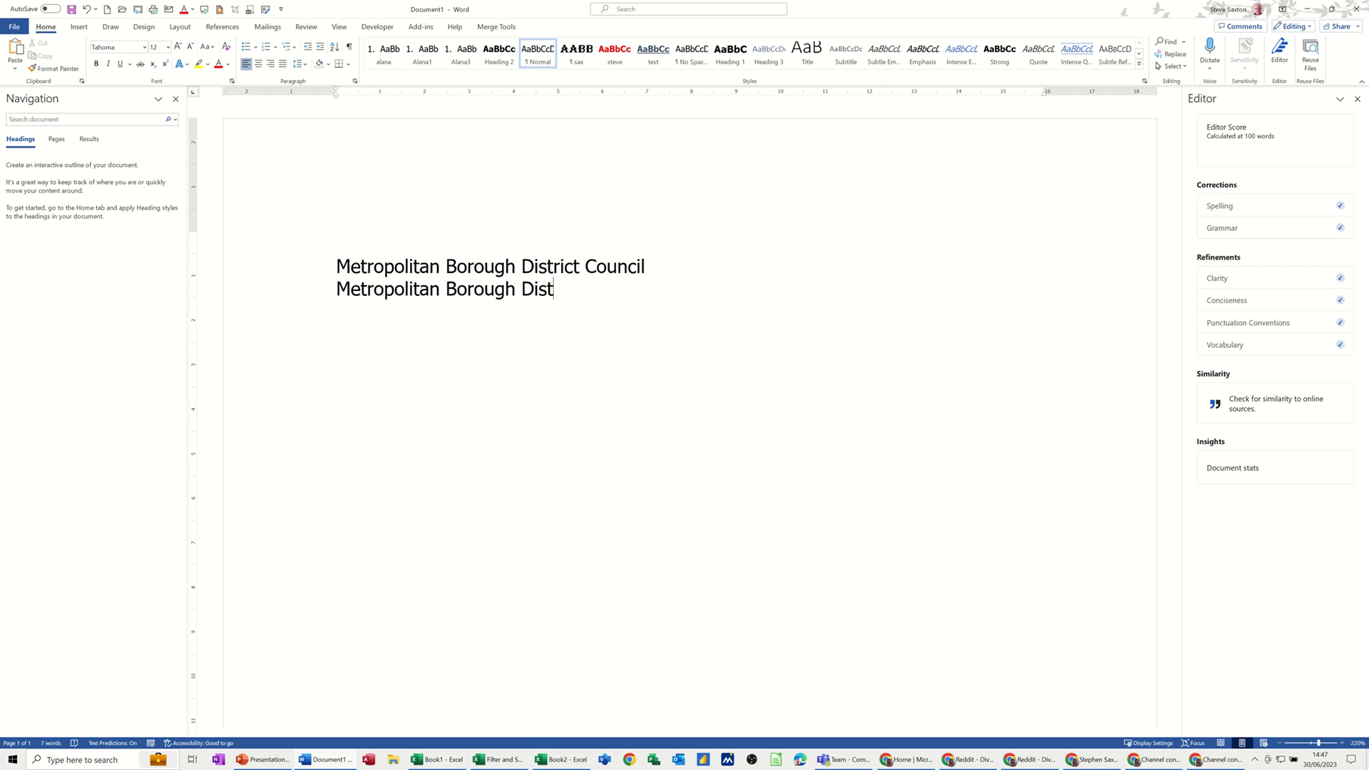
type("i")
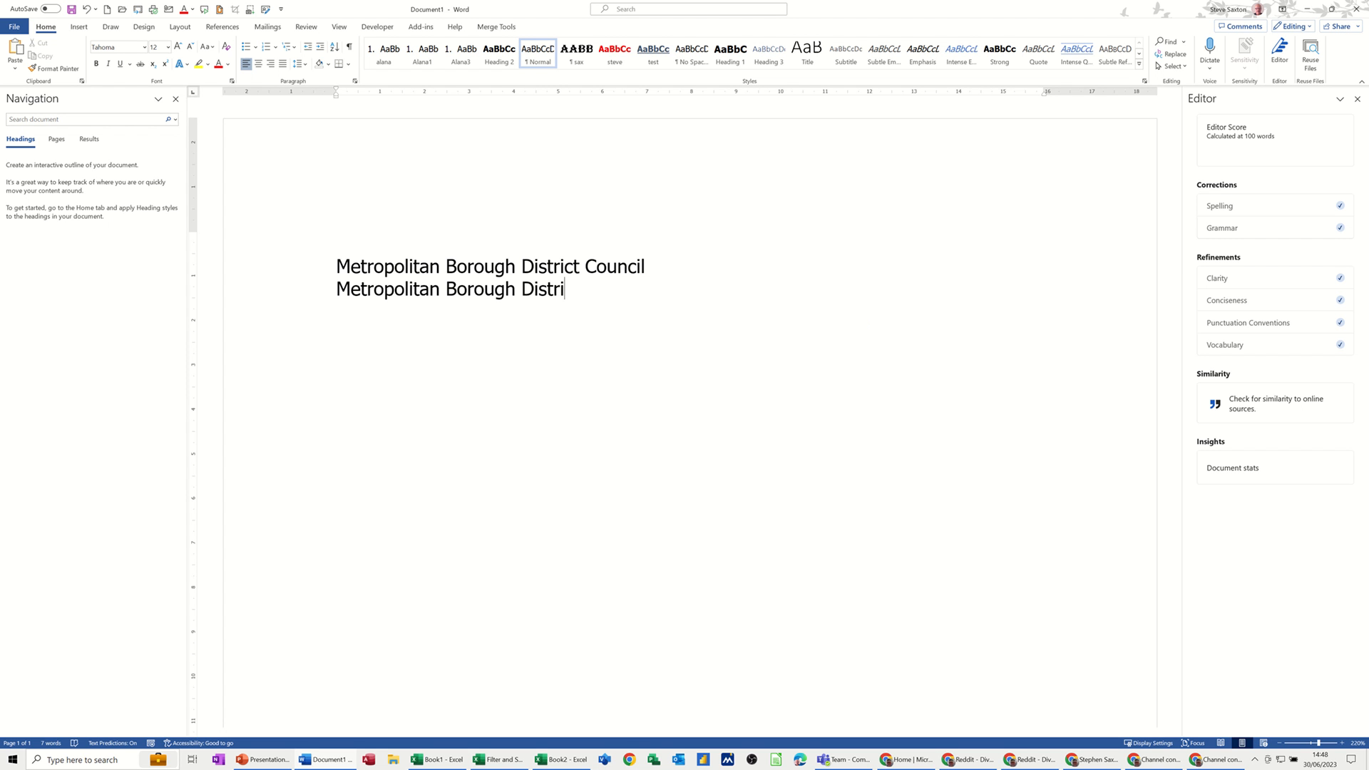
type("ct Cou")
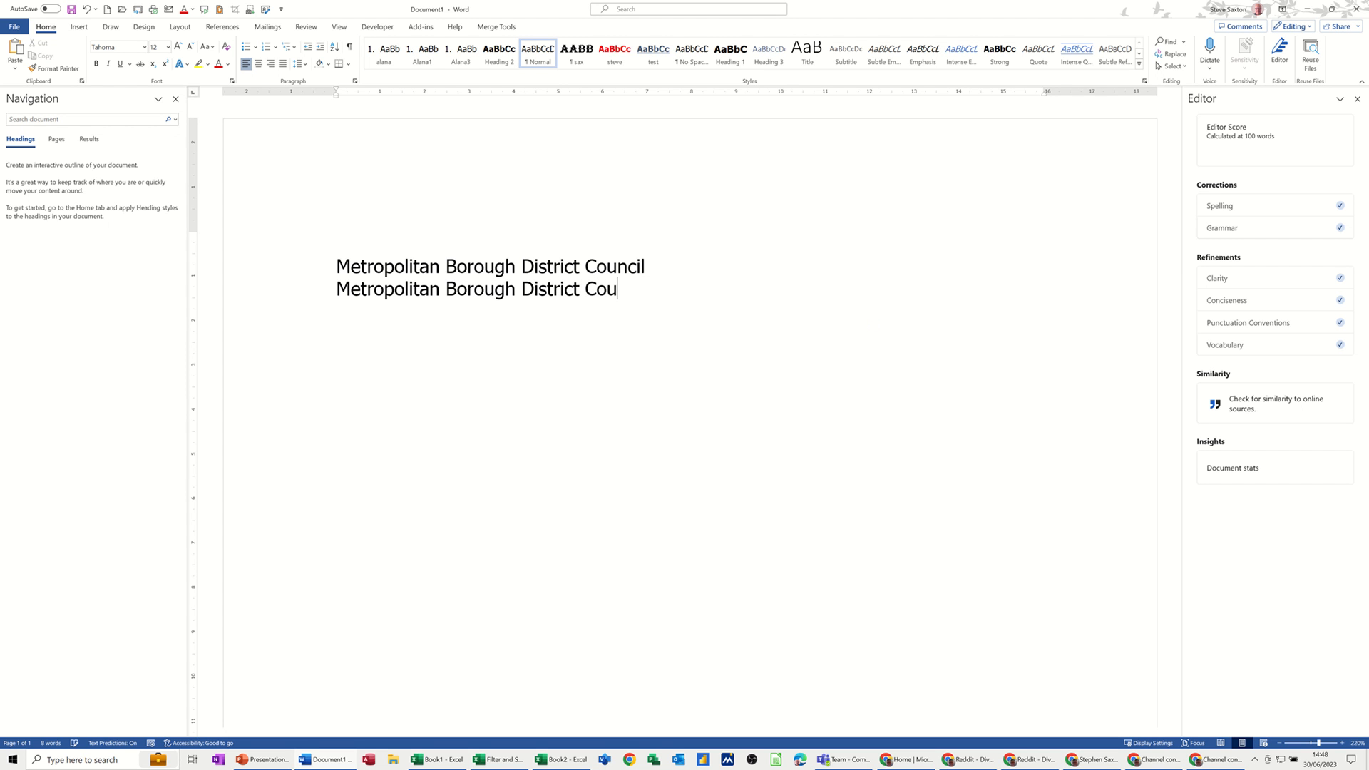
type("ncil")
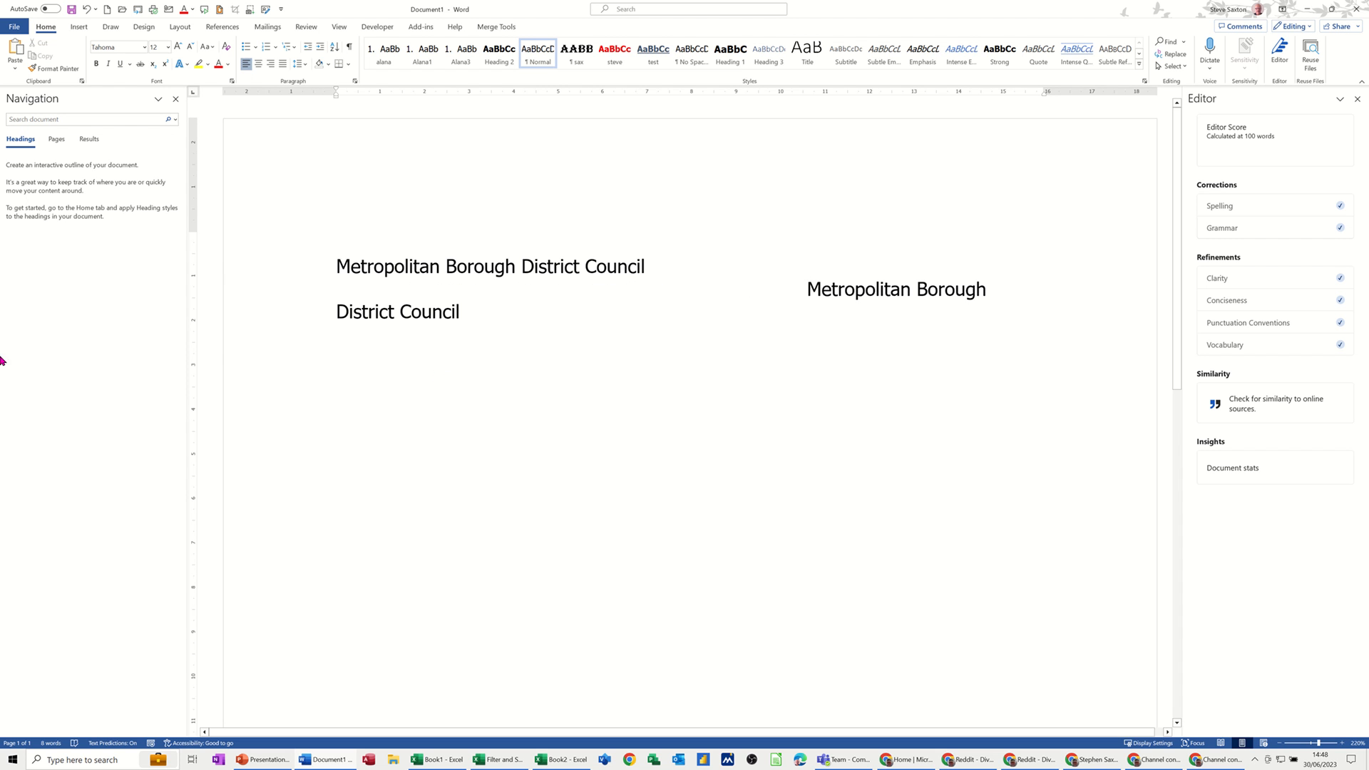
mouse_move(782, 295)
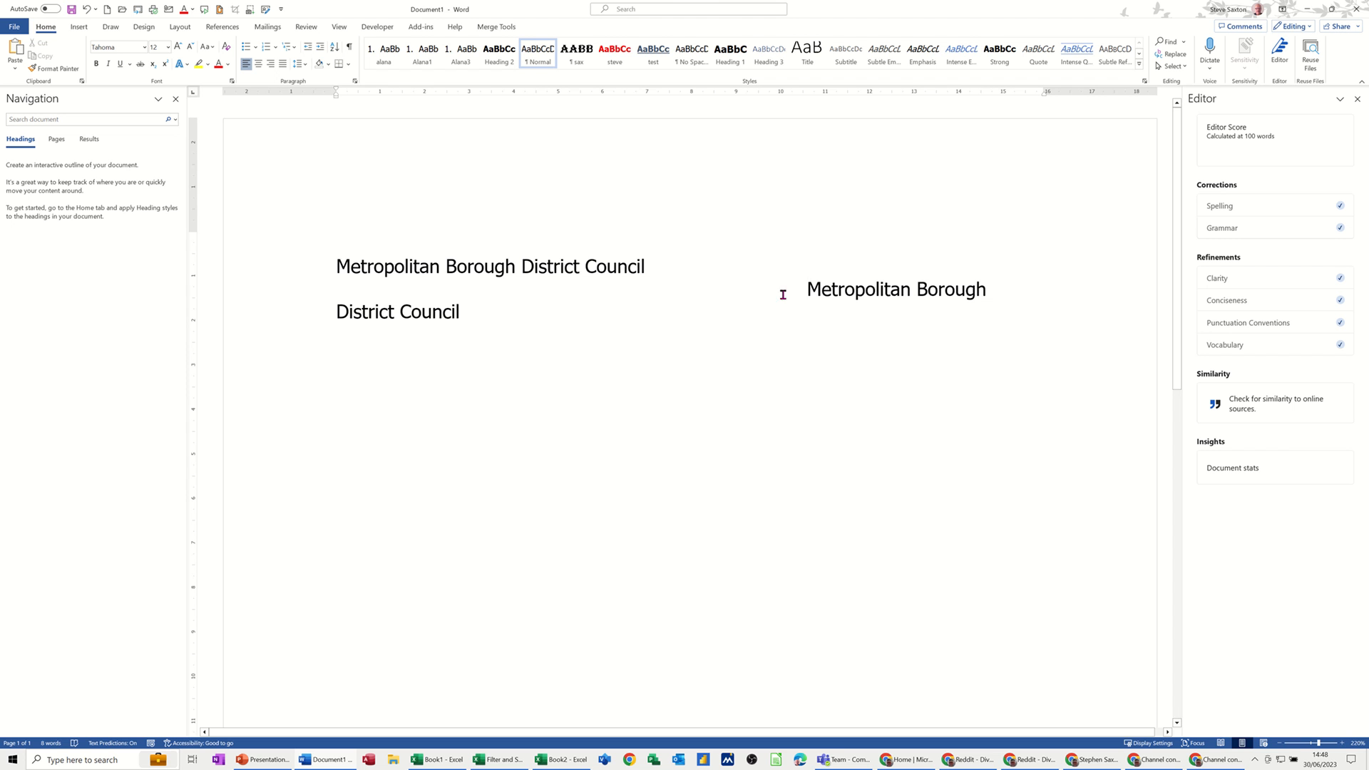
type("District Council")
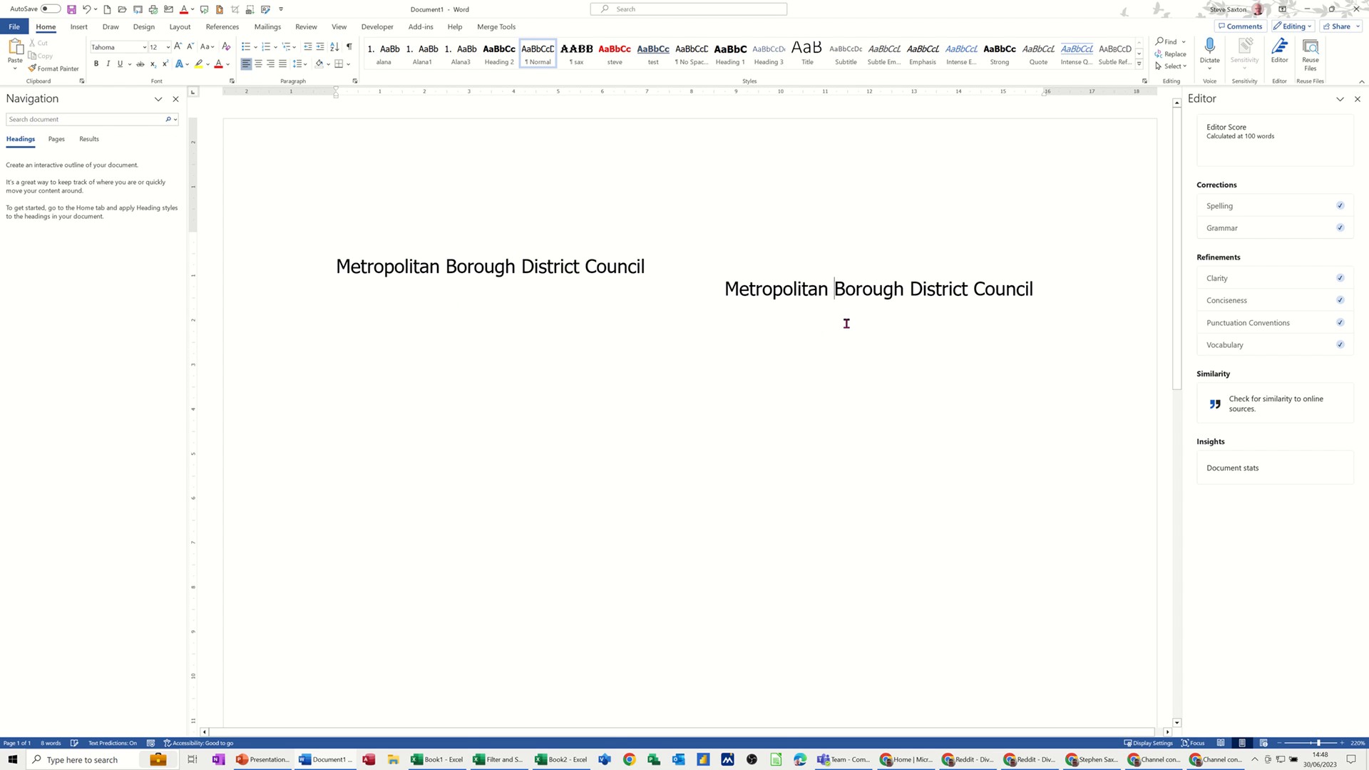
key("Backspace")
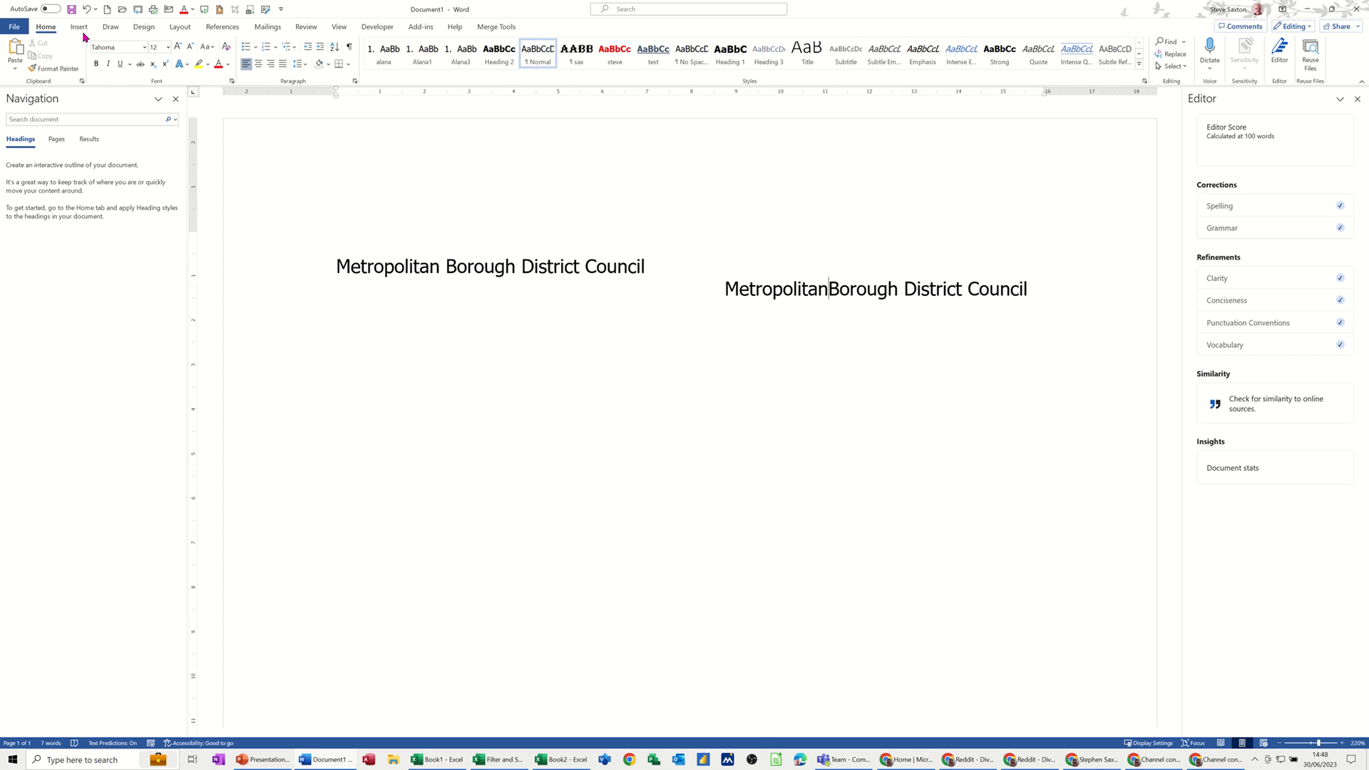
- Open the Symbol dialog's Special Characters list via Insert > Symbol > More Symbols
left_click(78, 26)
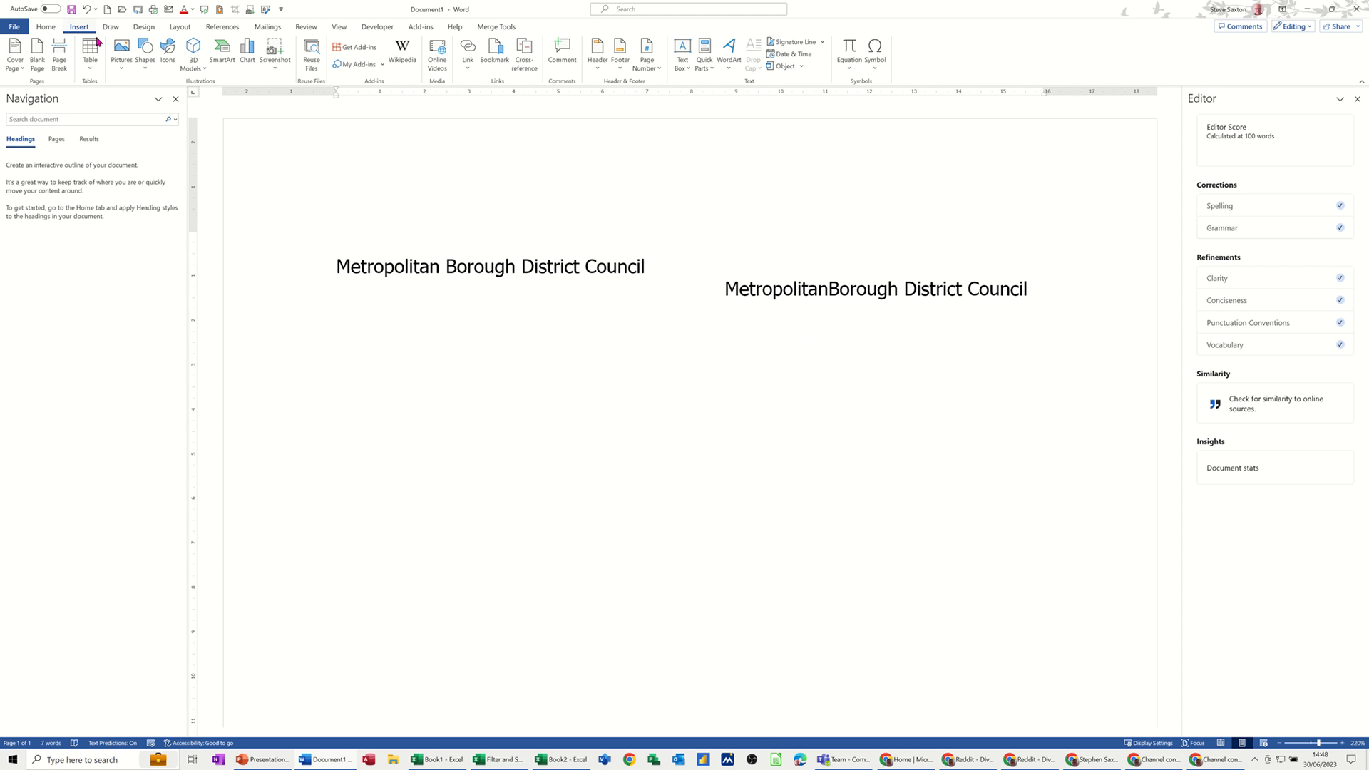
left_click(875, 54)
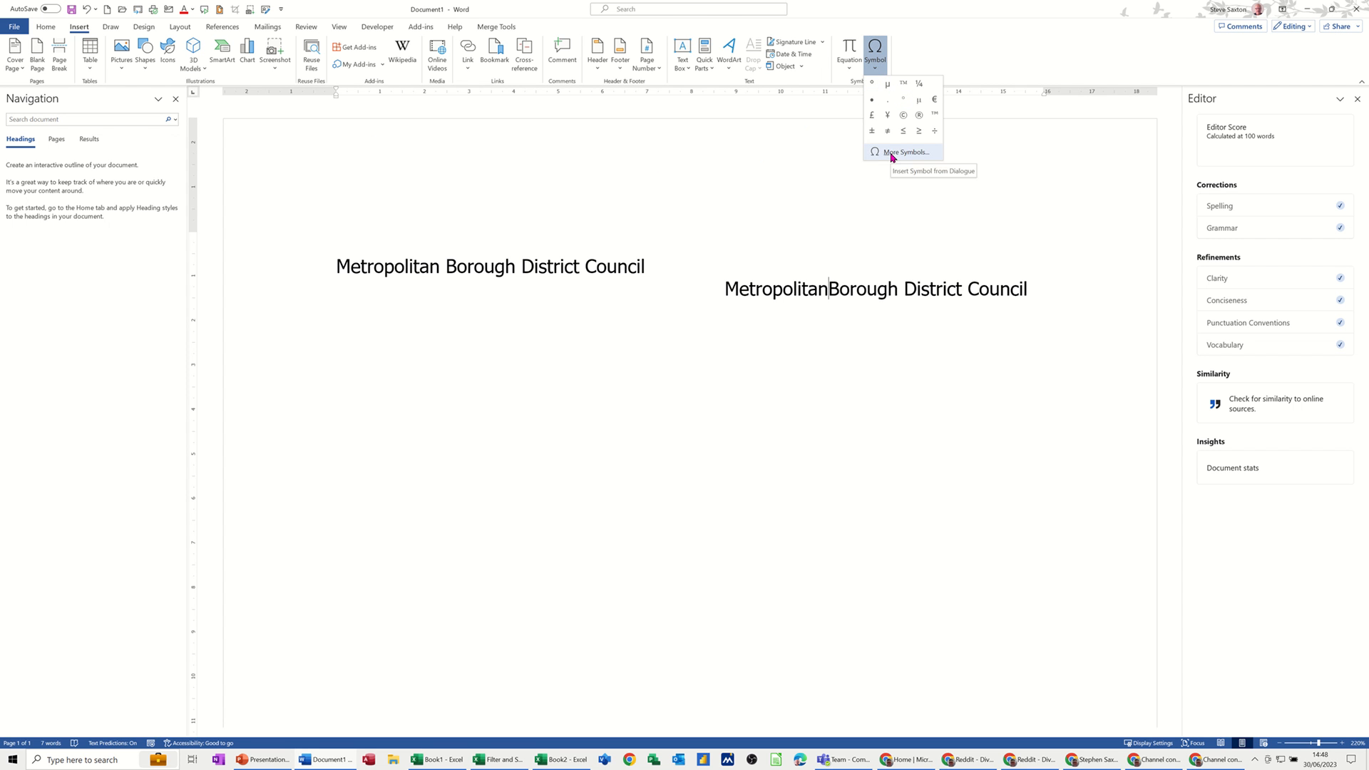
left_click(905, 152)
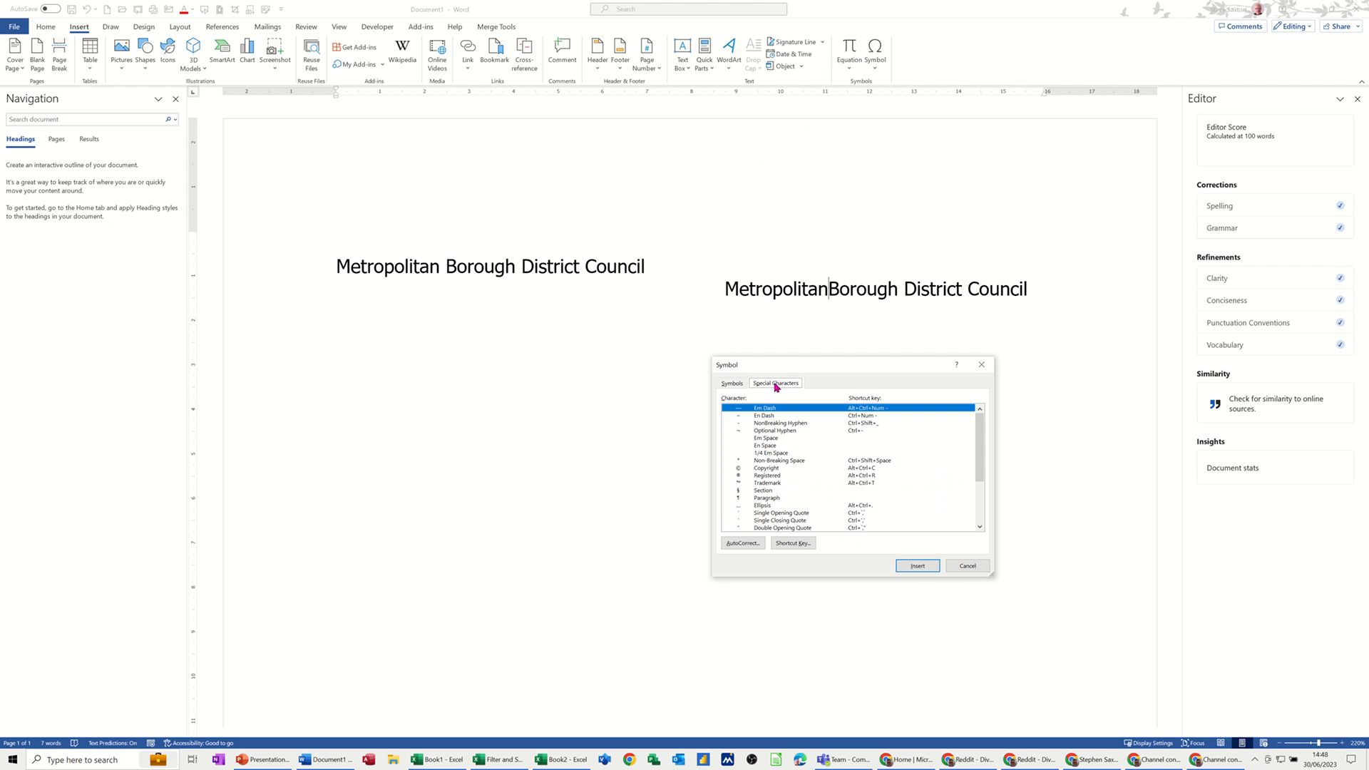
mouse_move(783, 470)
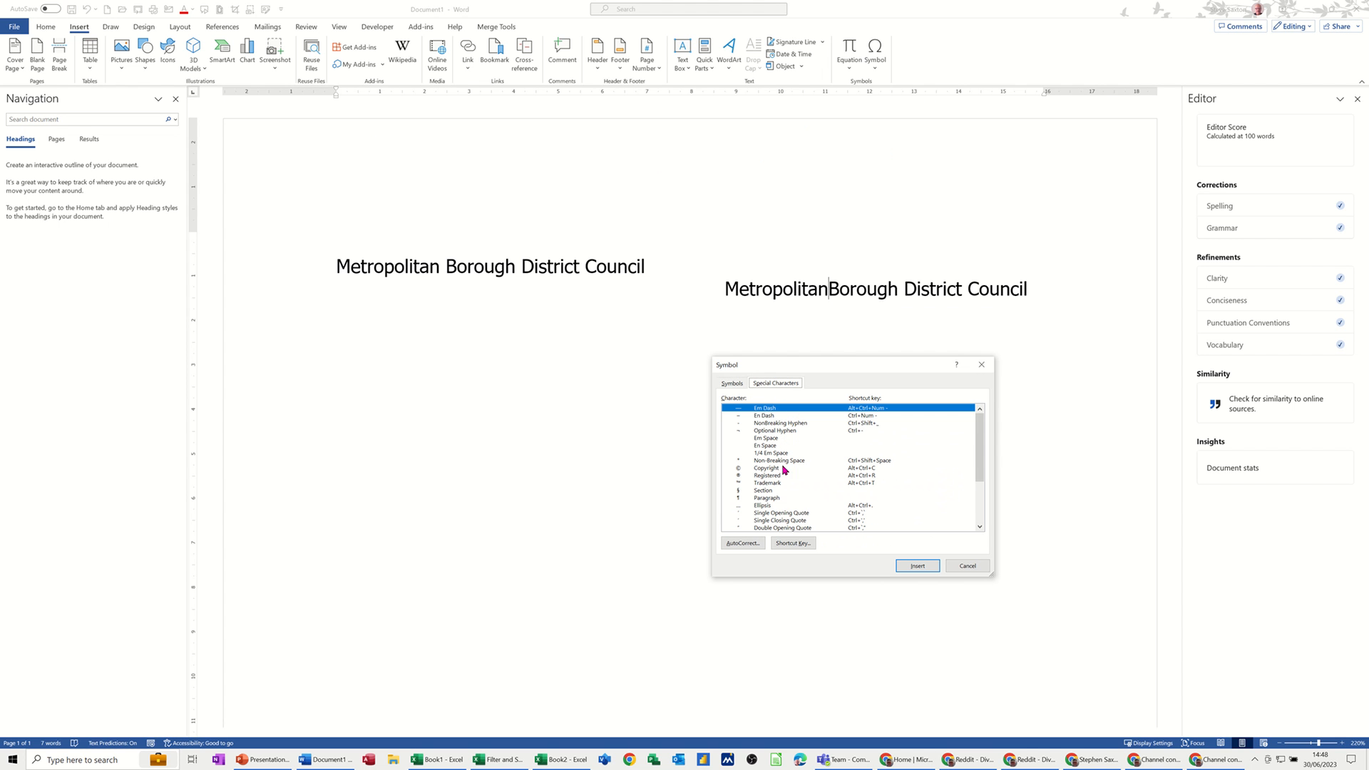
- Insert non-breaking spaces between Metropolitan, Borough and District, then close the Symbol dialog
left_click(777, 460)
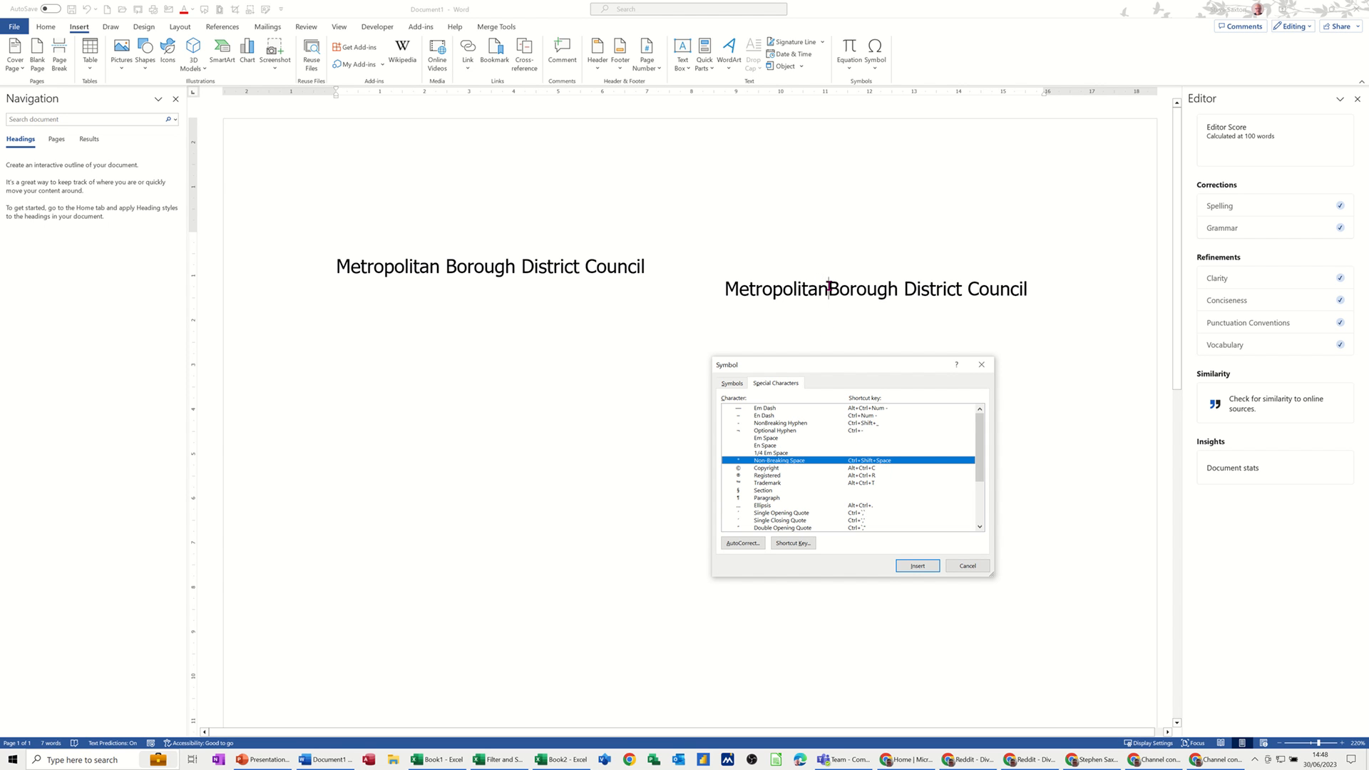
left_click(917, 565)
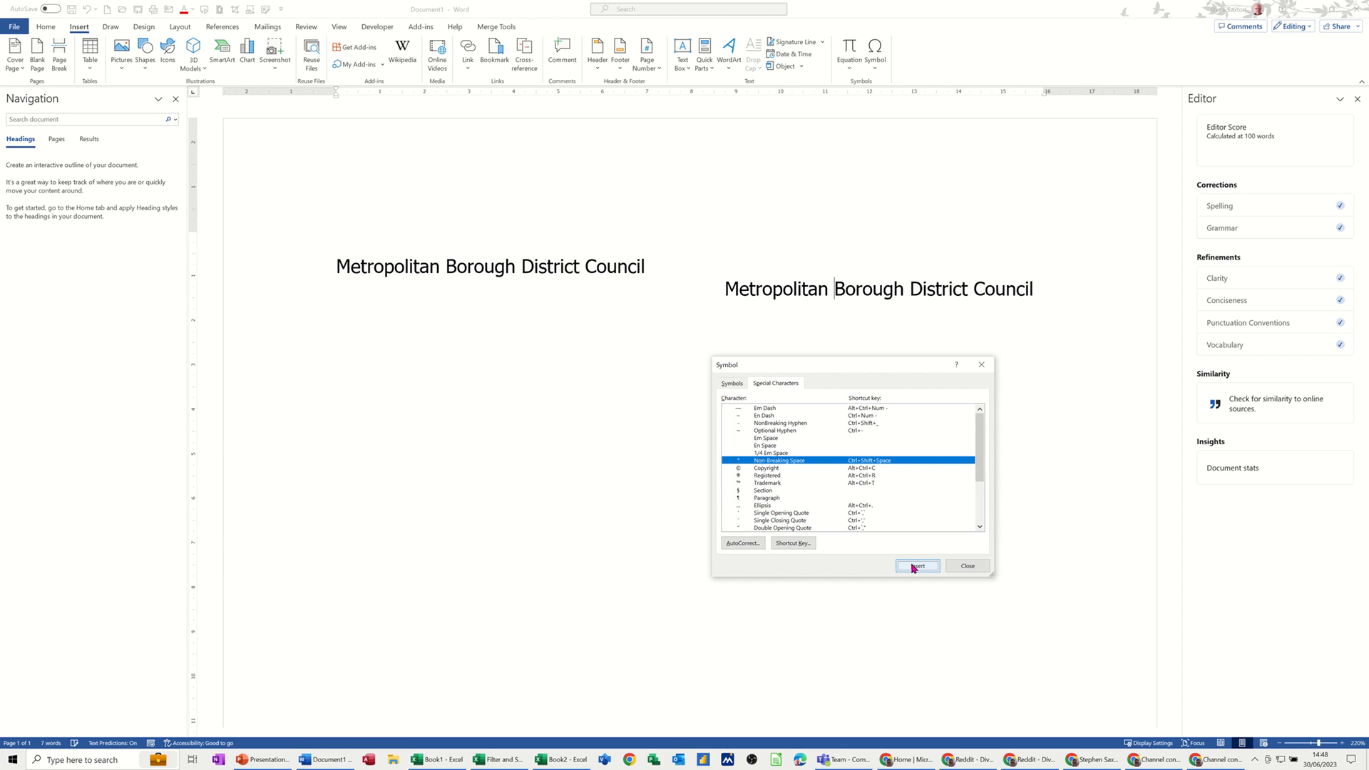
left_click(917, 566)
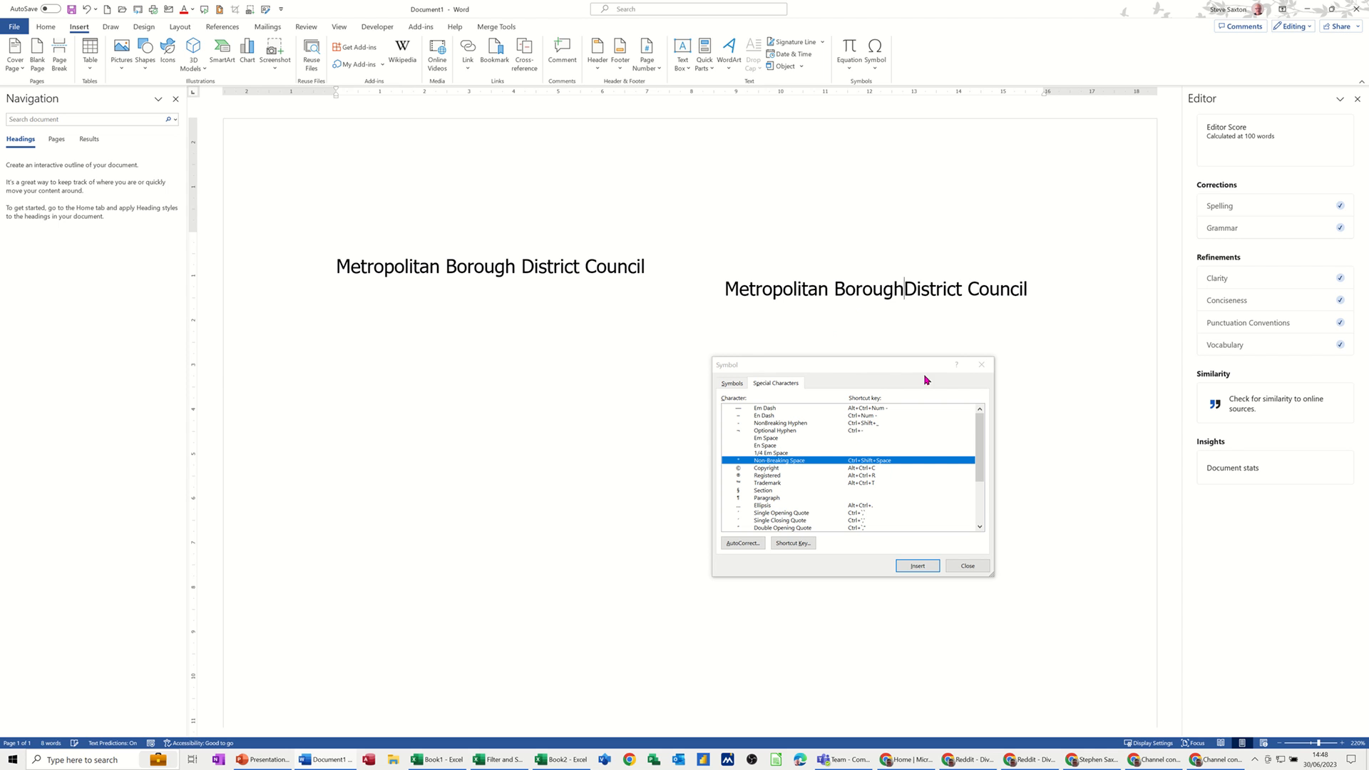
left_click(917, 565)
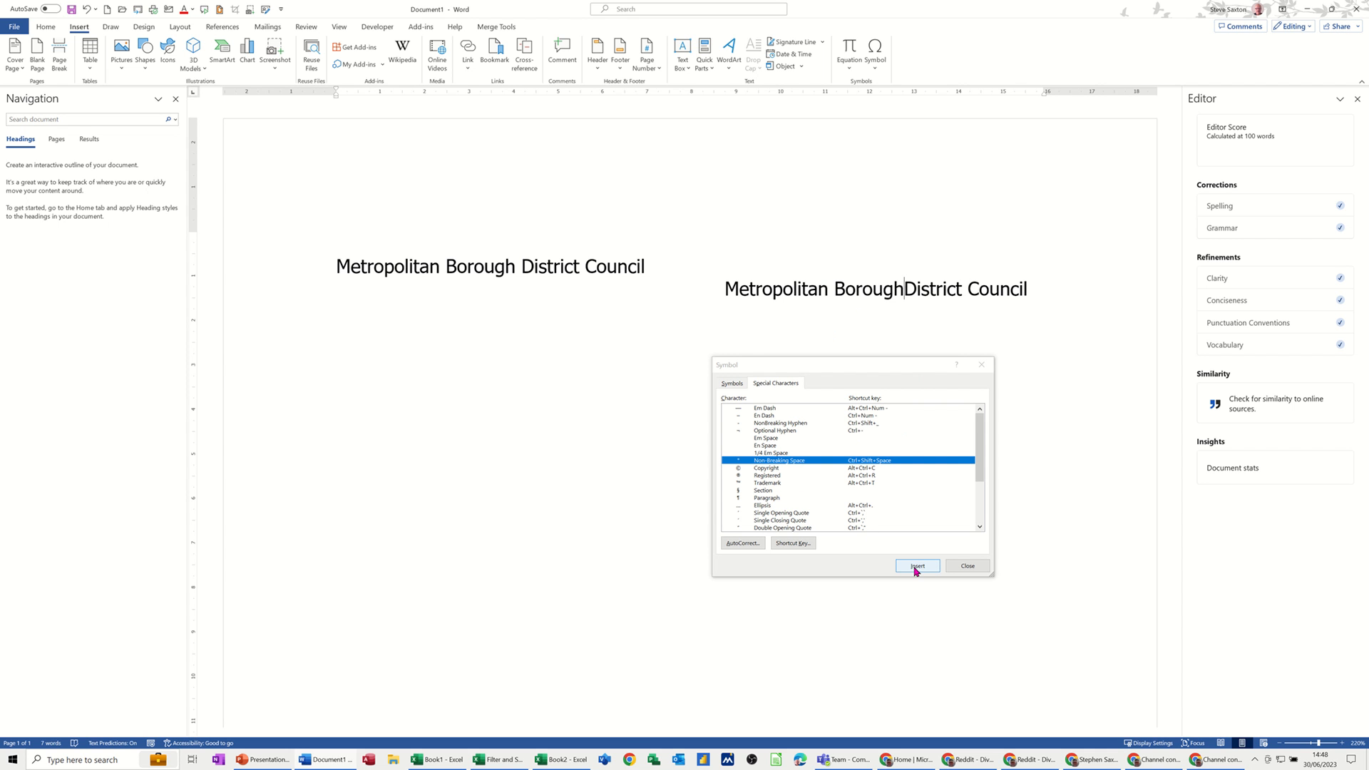
left_click(917, 566)
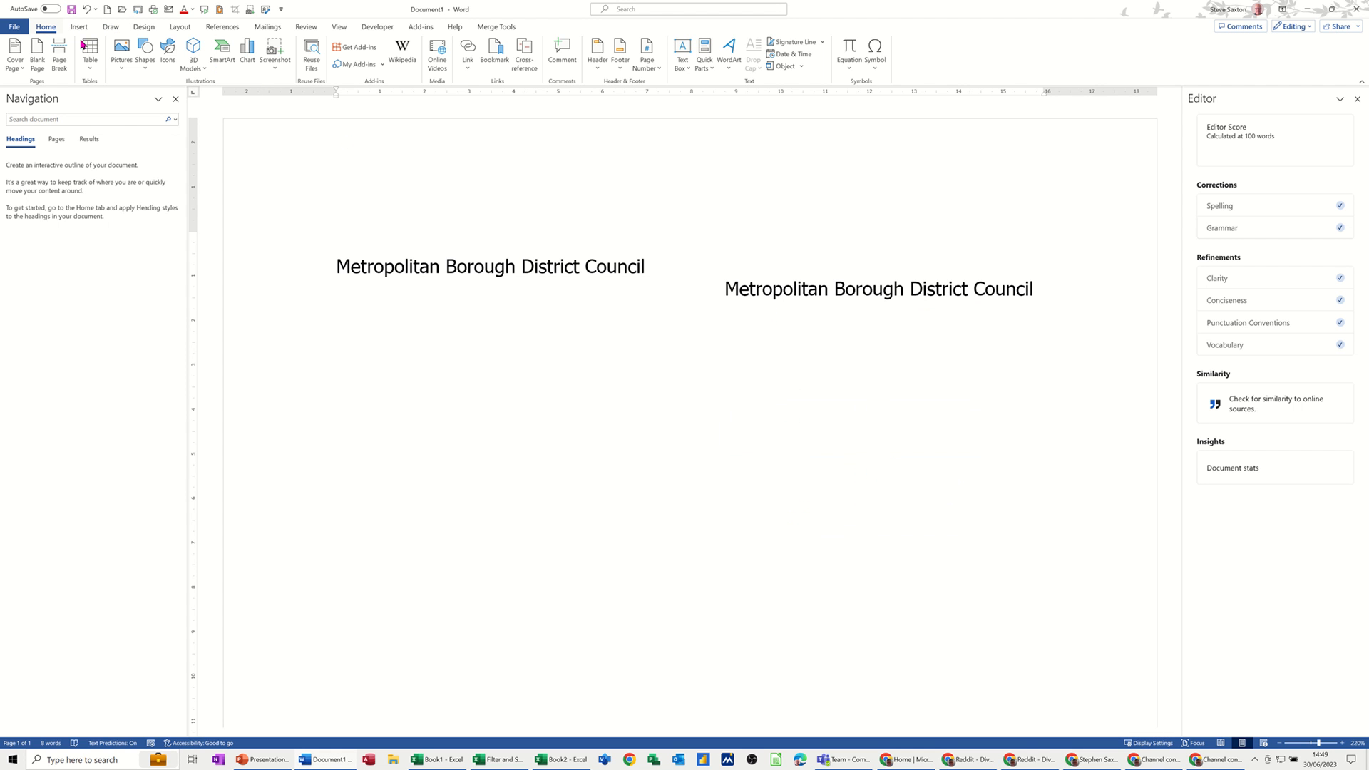
- Turn on Show/Hide ¶ formatting marks and place the cursor before the second Metropolitan
left_click(44, 26)
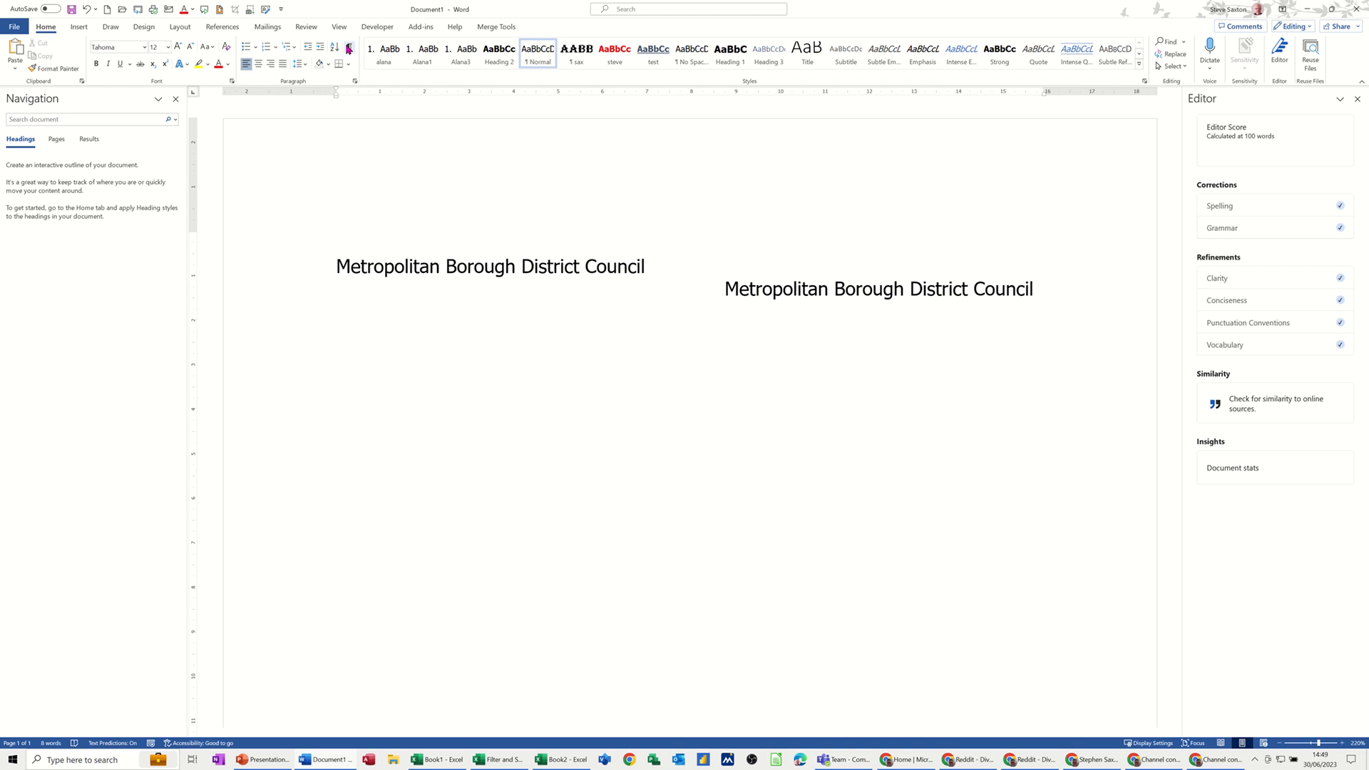
left_click(347, 47)
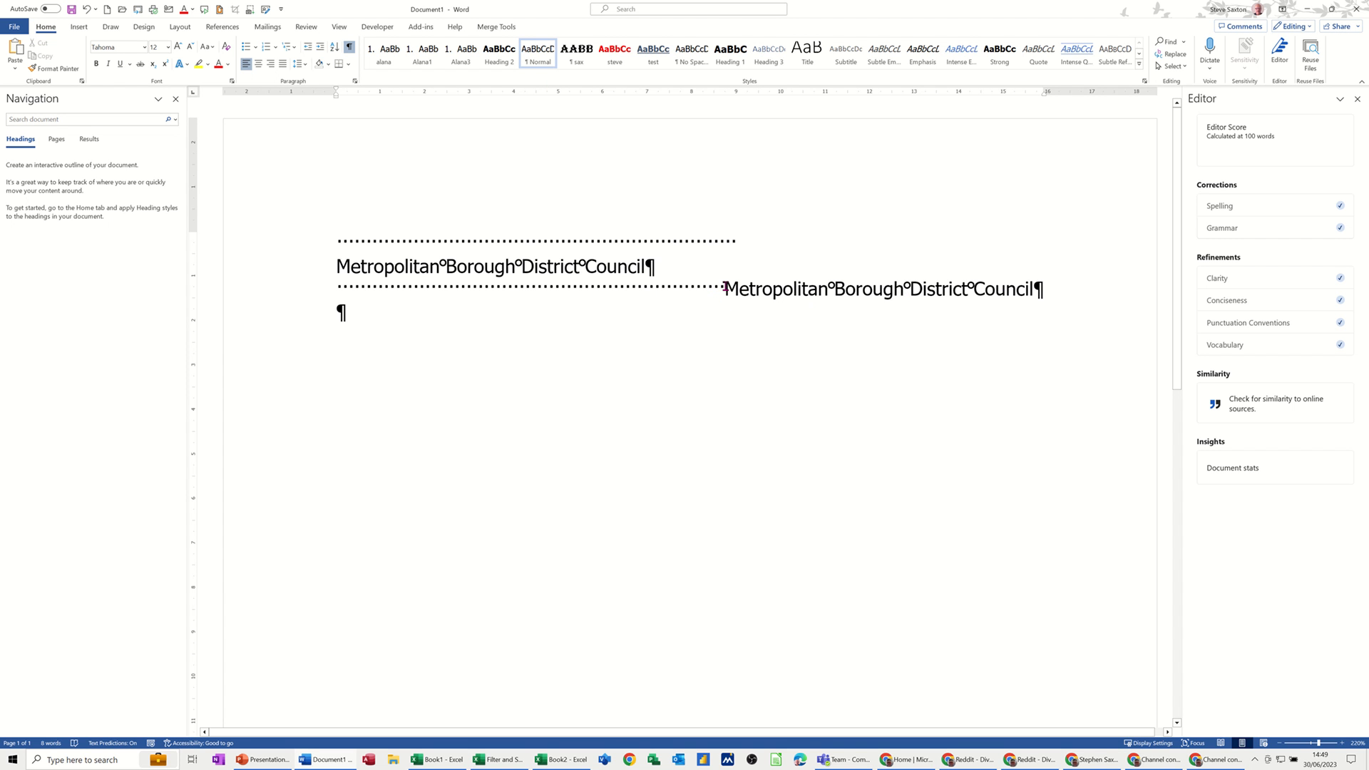
mouse_move(828, 394)
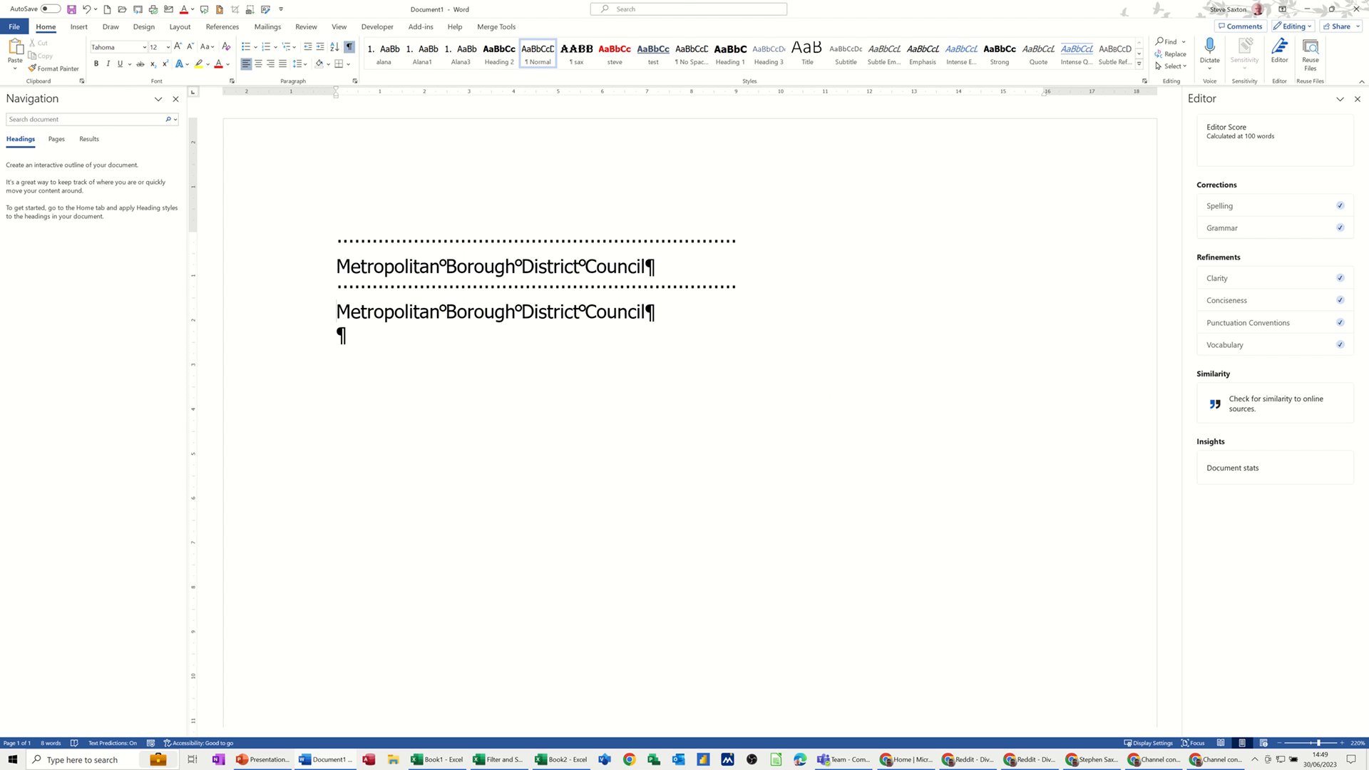
left_click(338, 312)
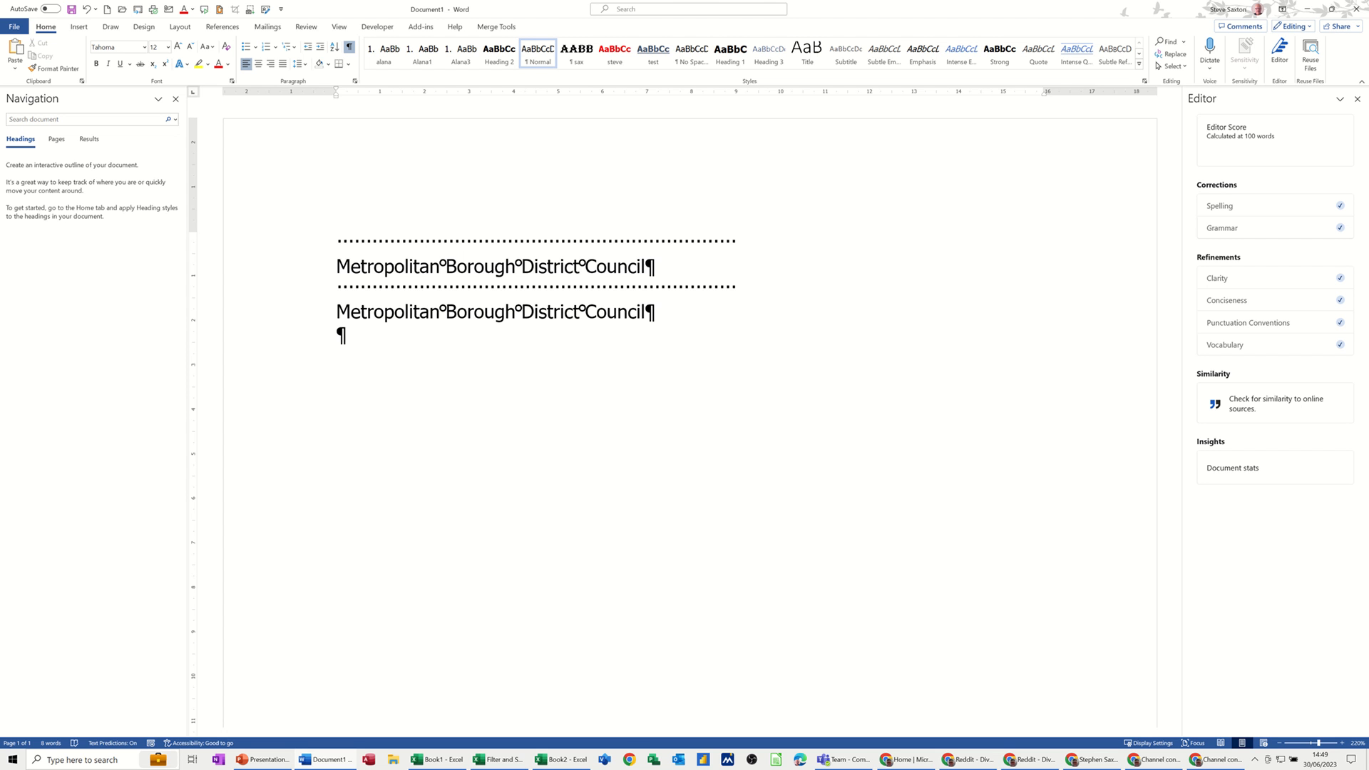
left_click(336, 311)
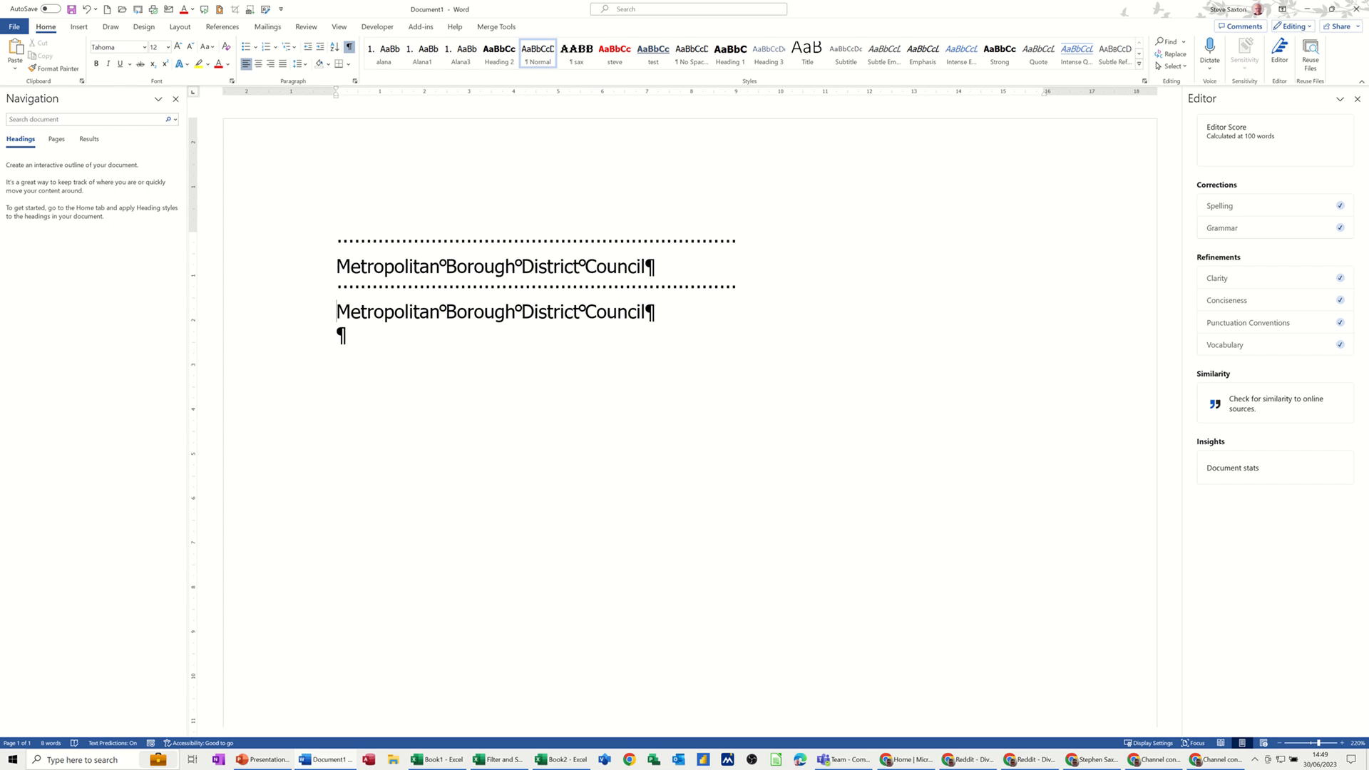